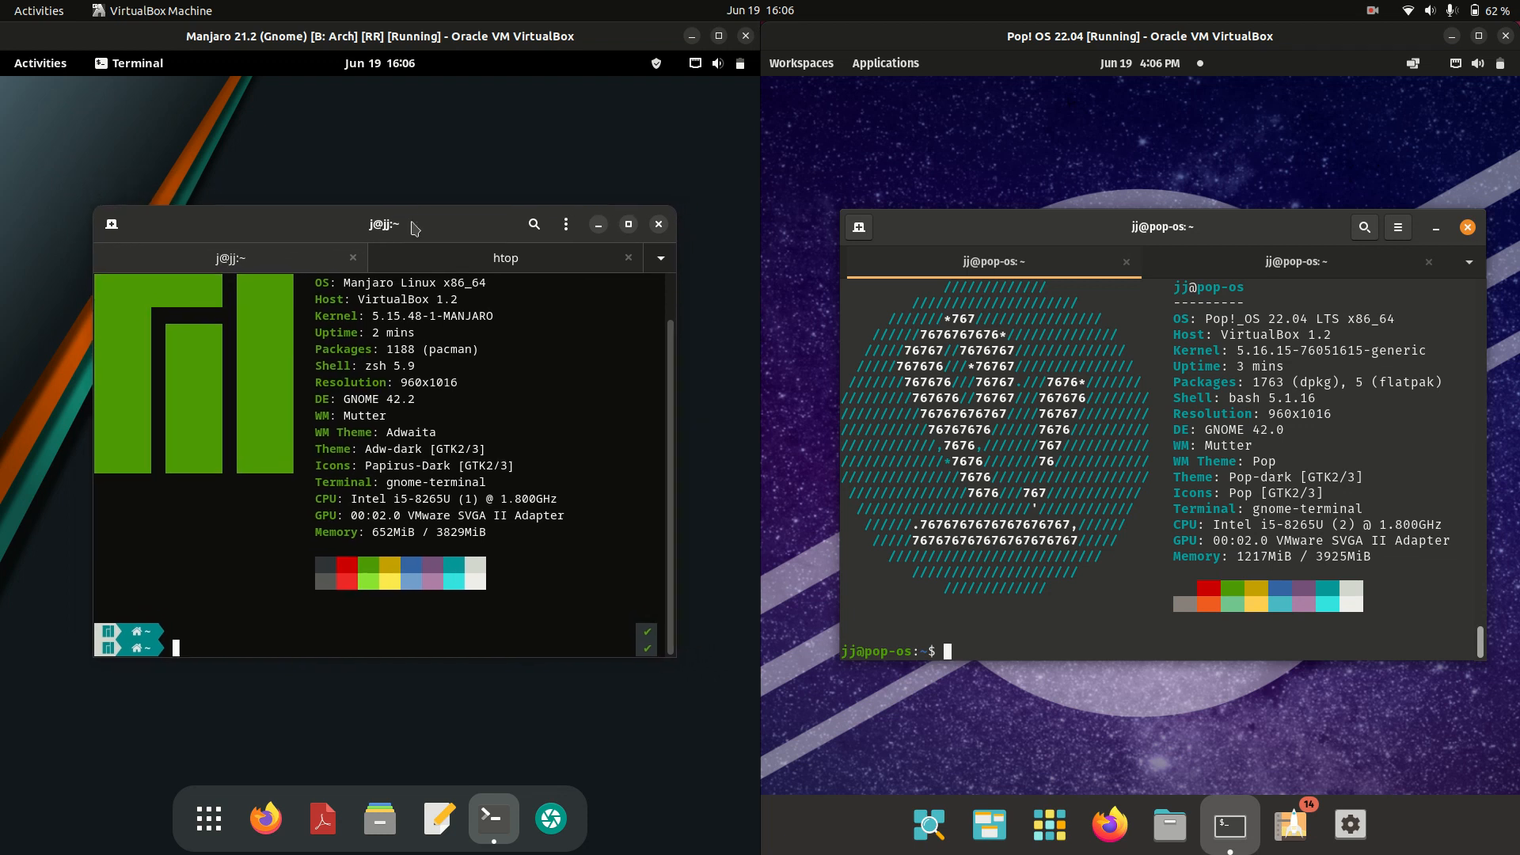
mouse_move(1108, 239)
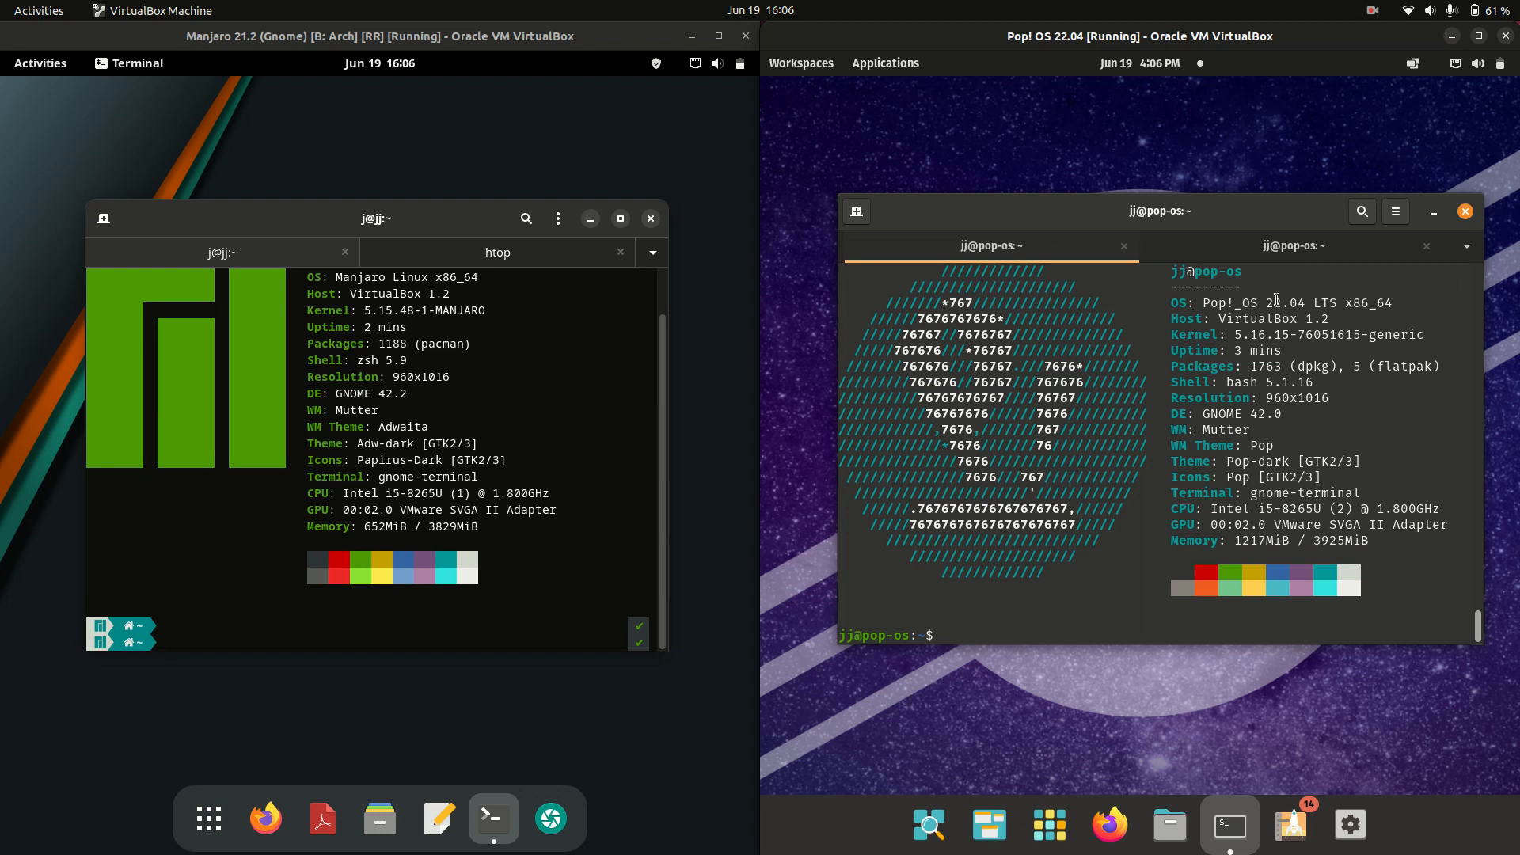
Highlight the 22.04 LTS version number in the Pop!_OS neofetch output
double_click(1299, 303)
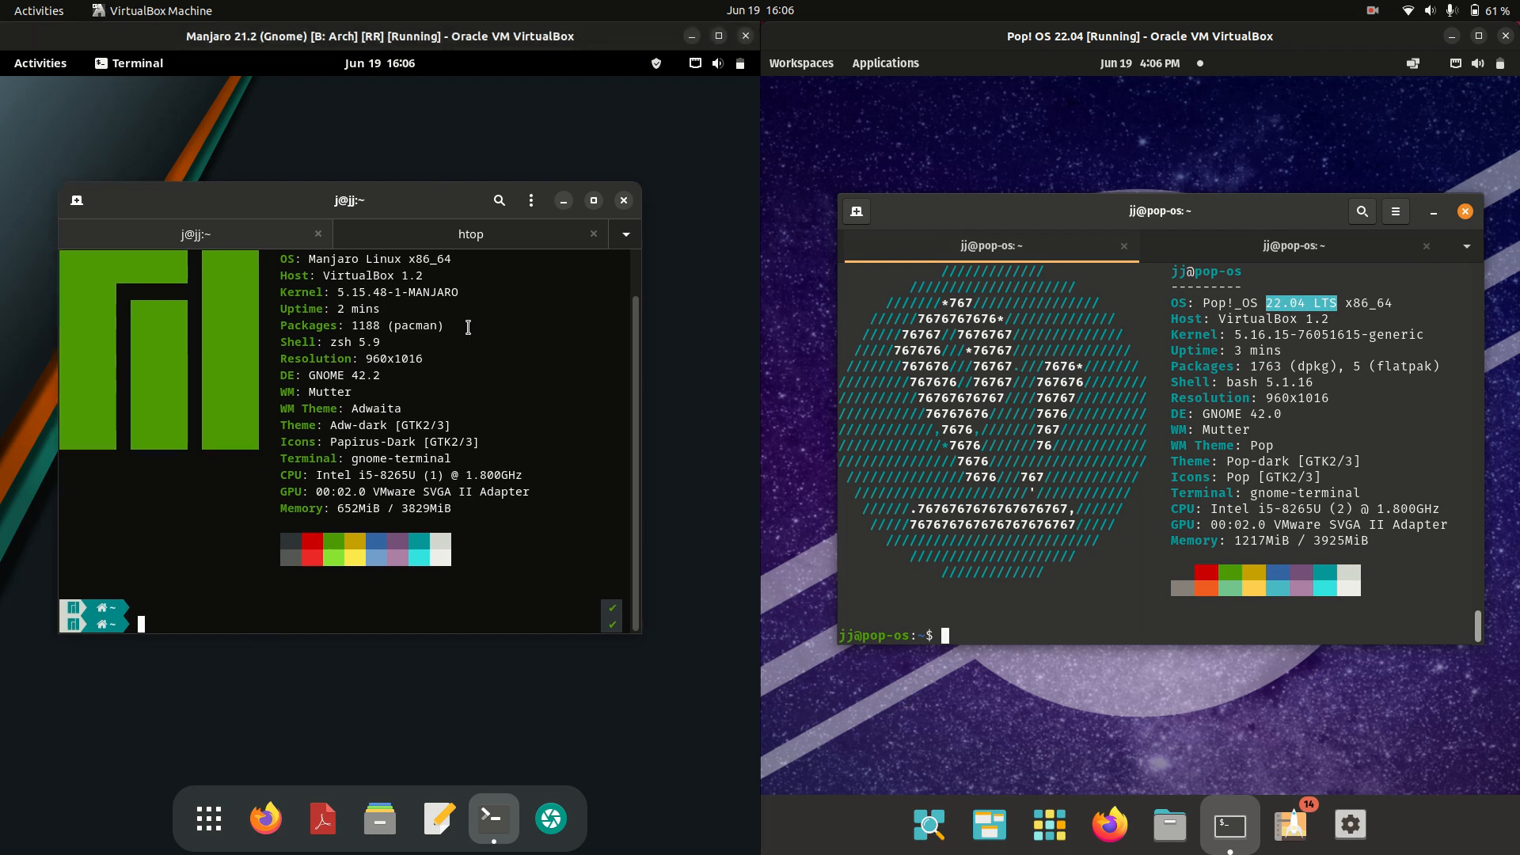
mouse_move(207, 818)
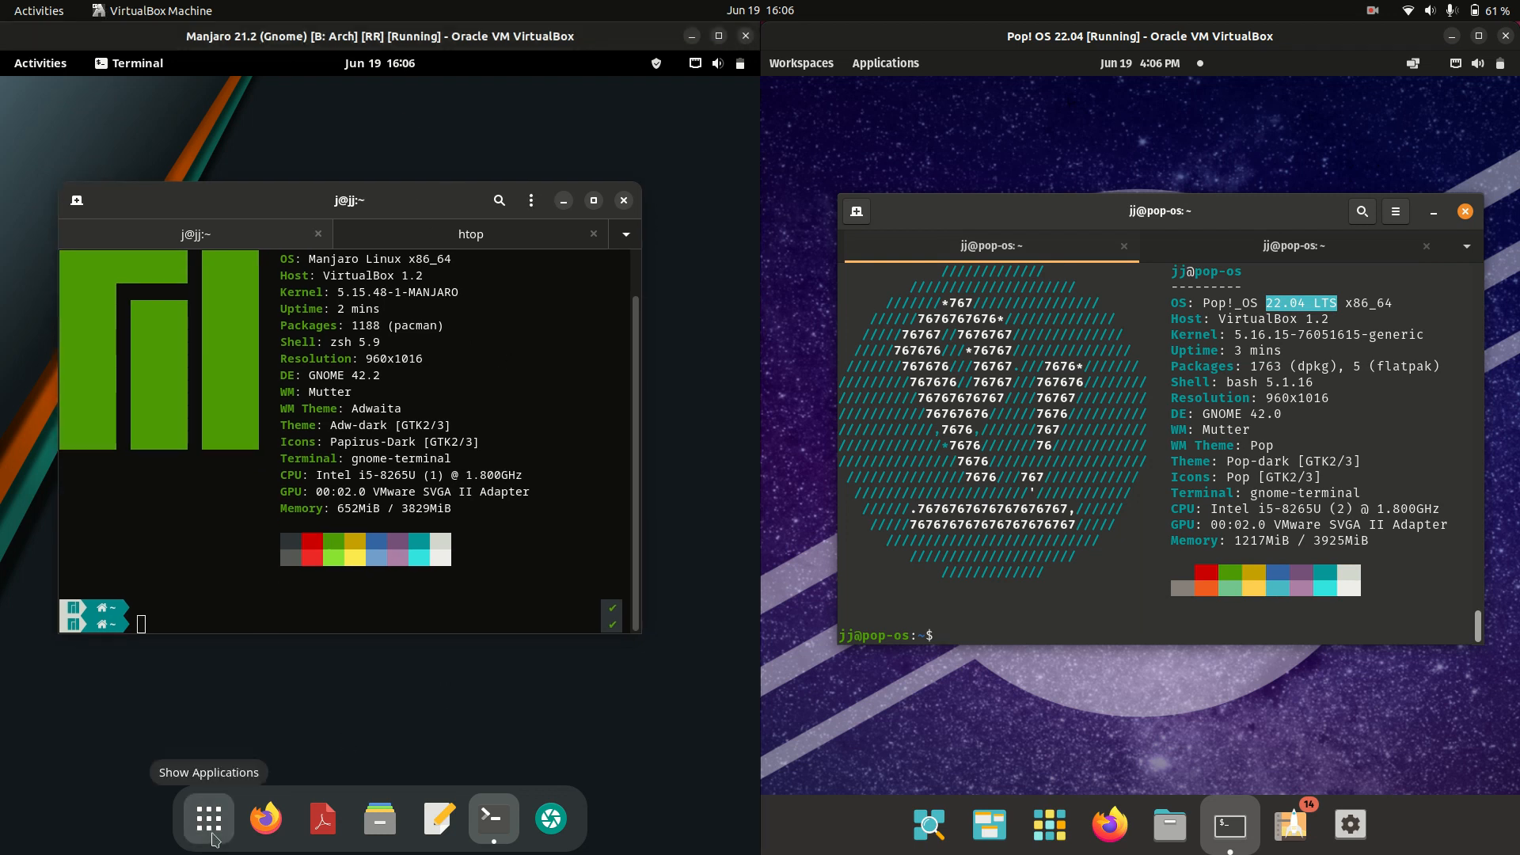
Show Manjaro's app grid and Pop!_OS's Library Home, briefly viewing the Utilities folder
left_click(206, 817)
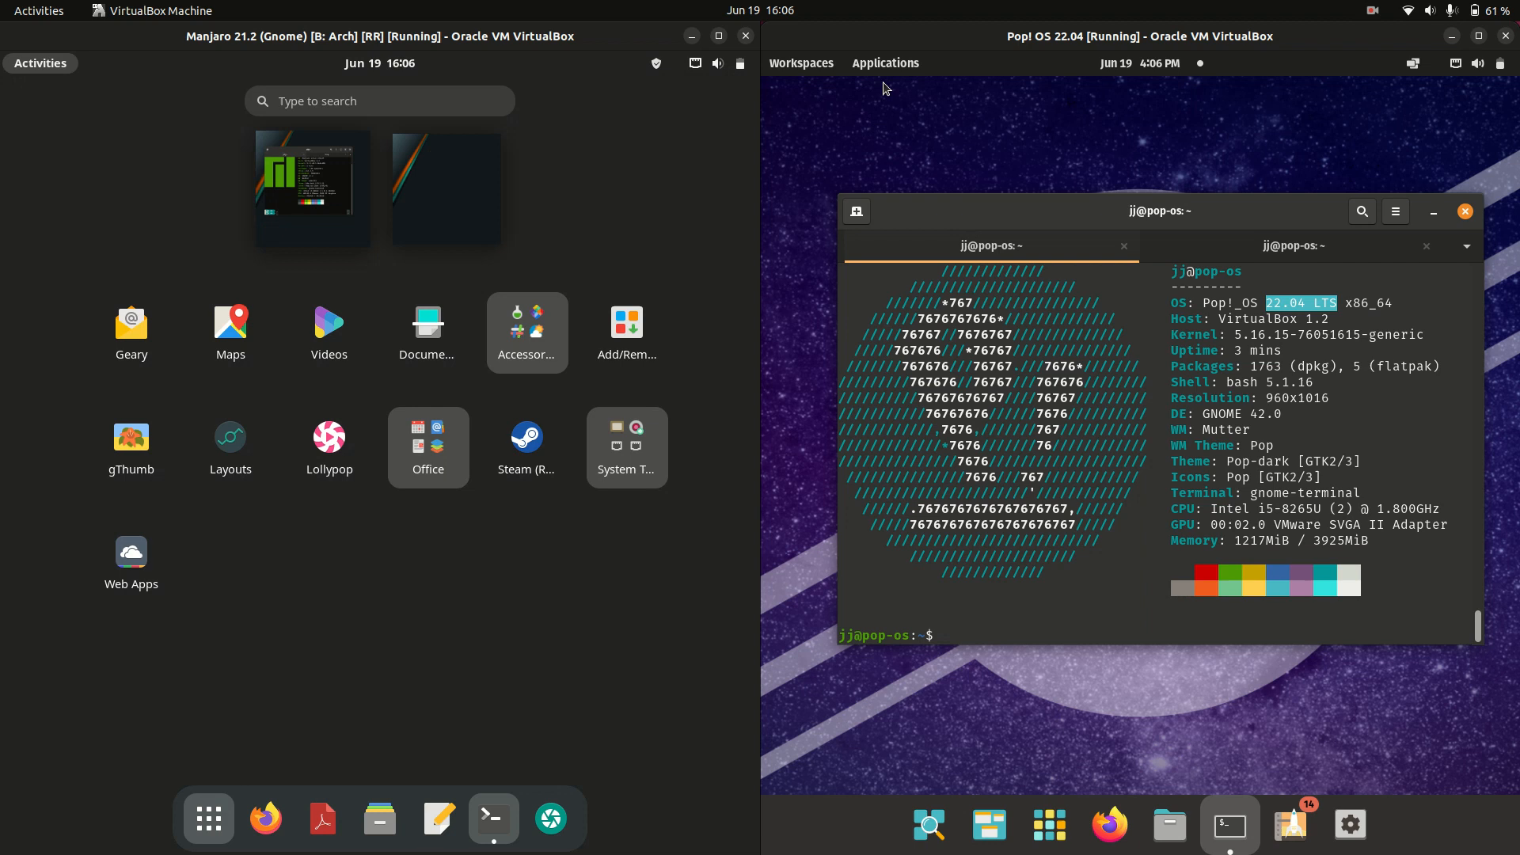
left_click(884, 62)
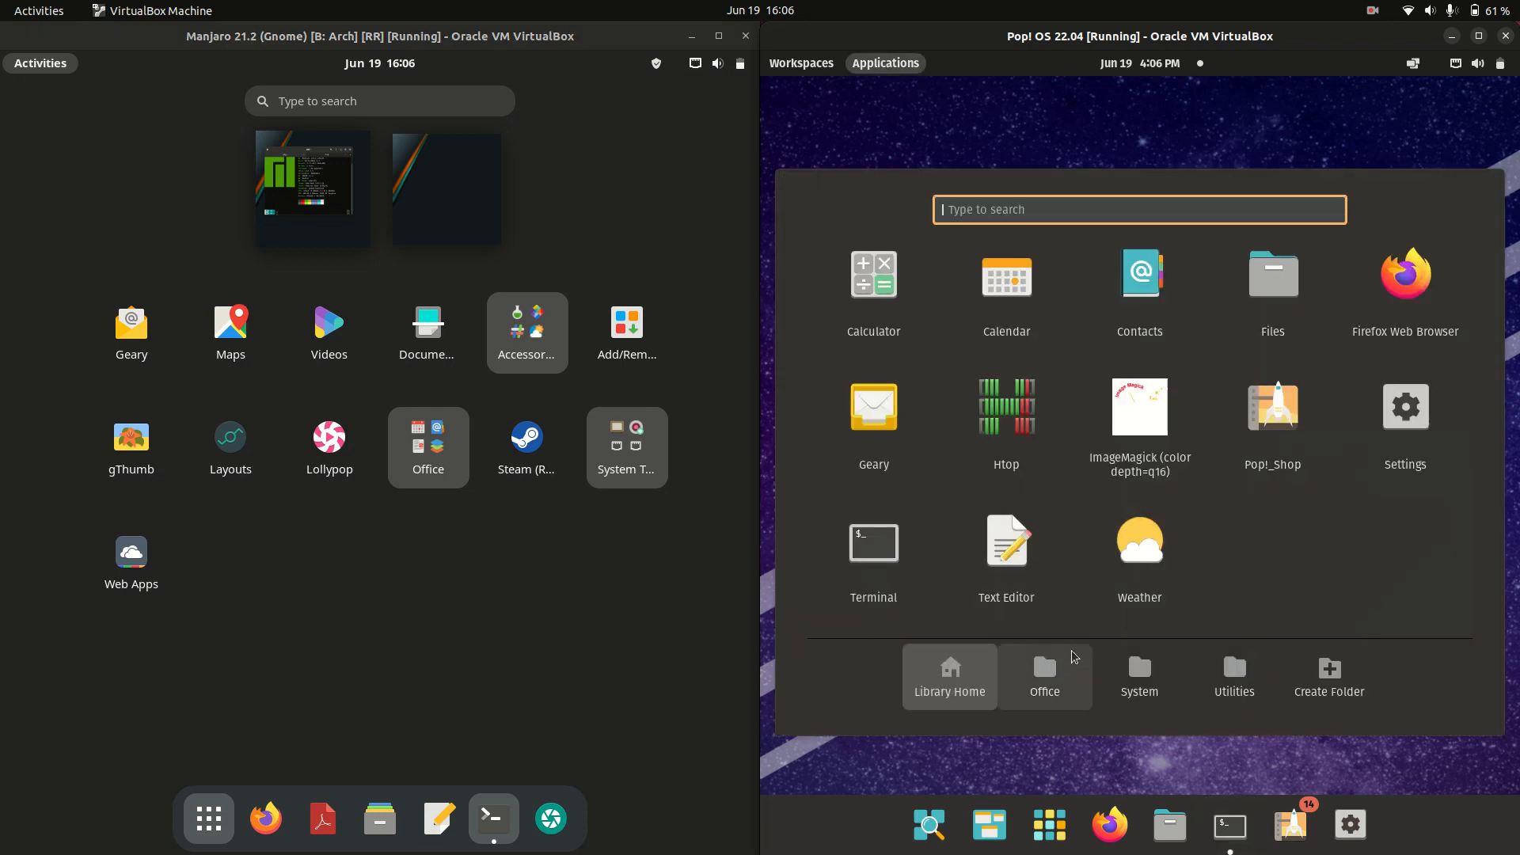
left_click(1233, 676)
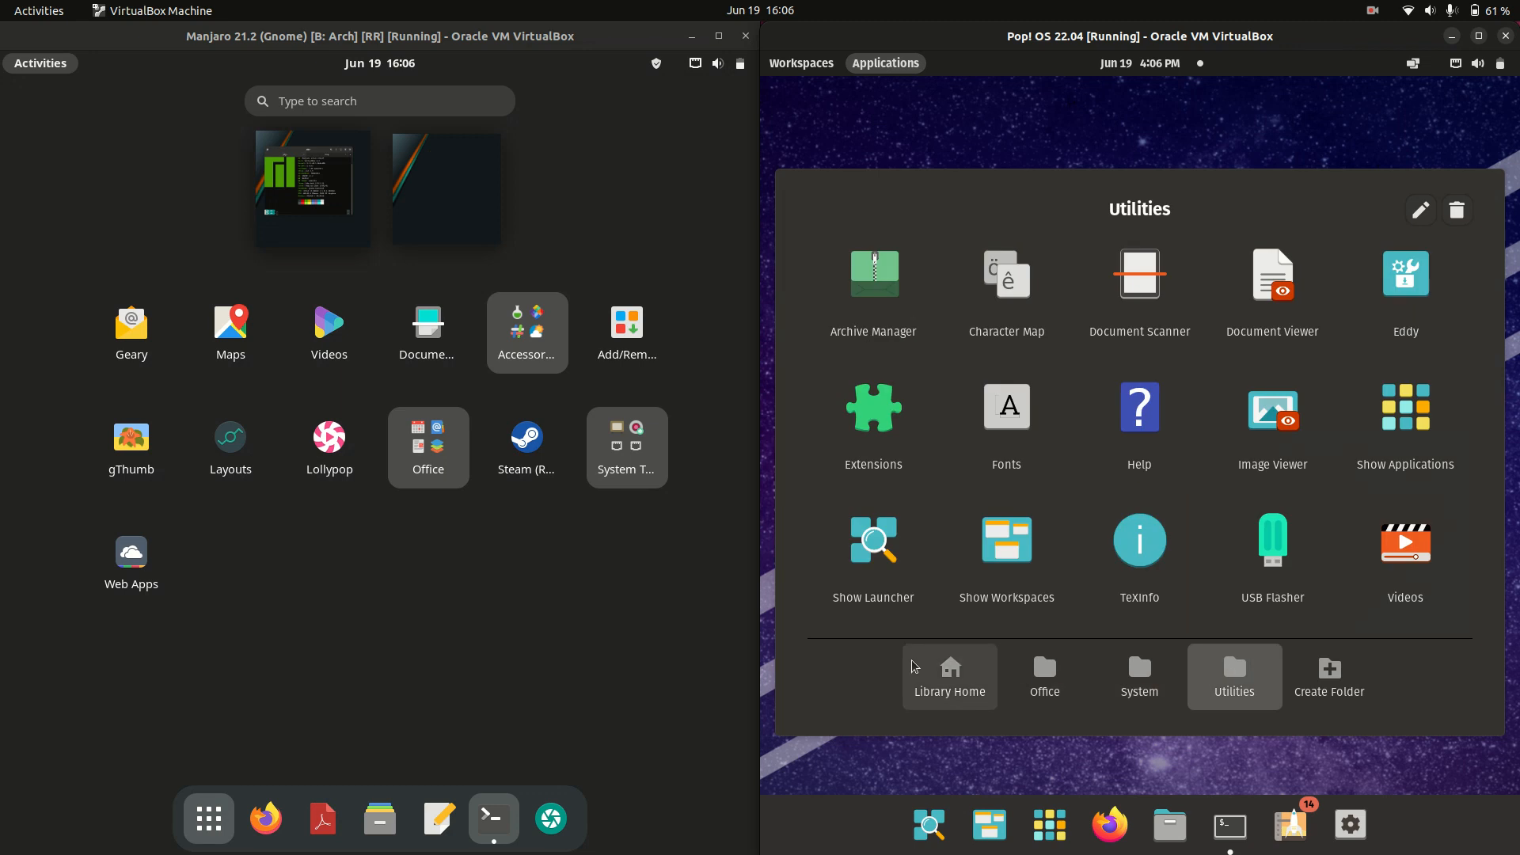
left_click(948, 675)
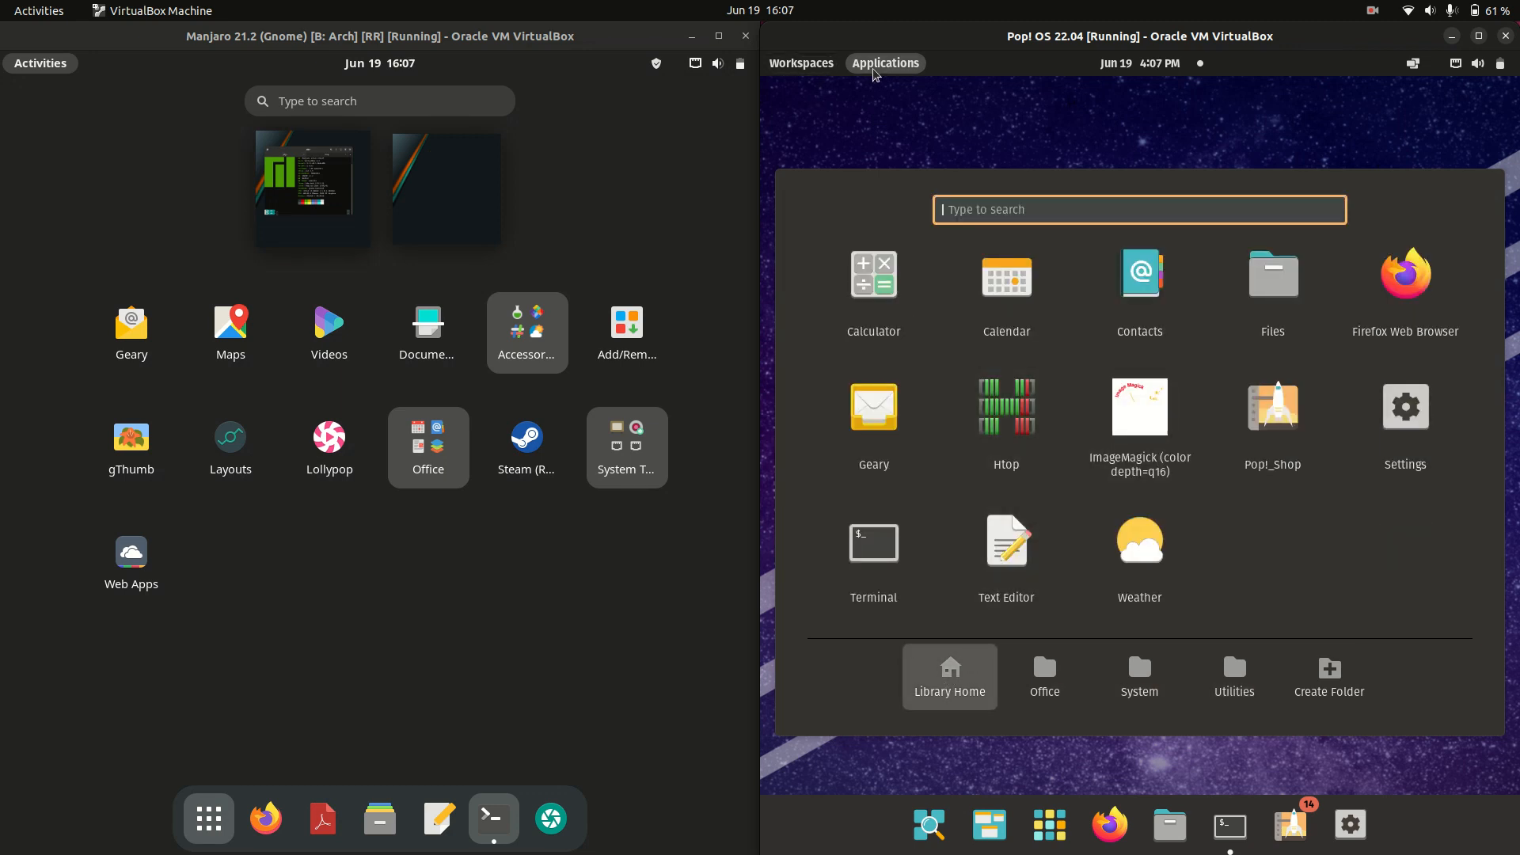
left_click(871, 541)
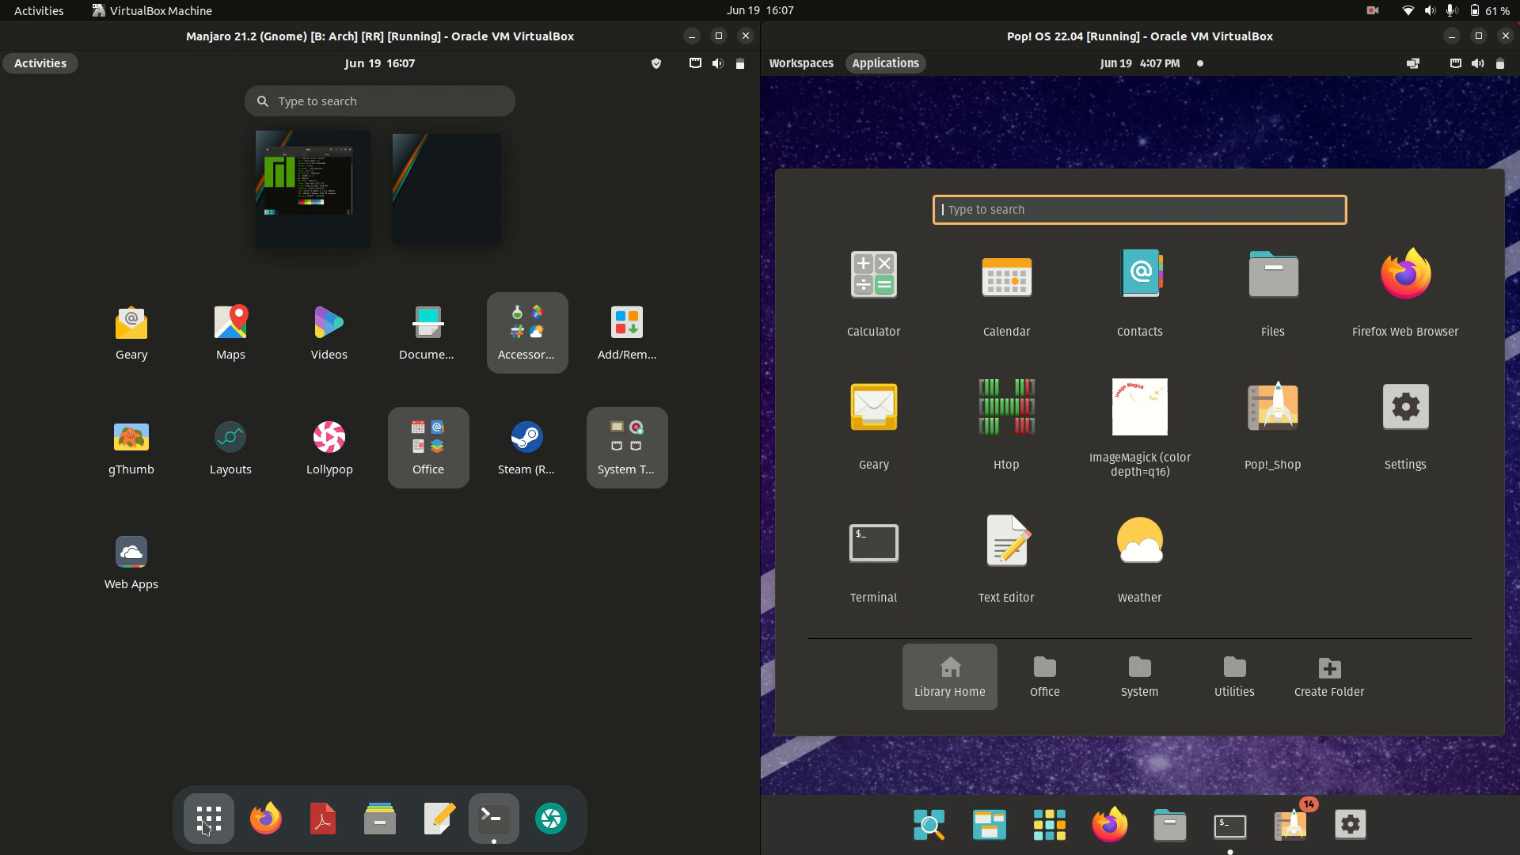
mouse_move(884, 61)
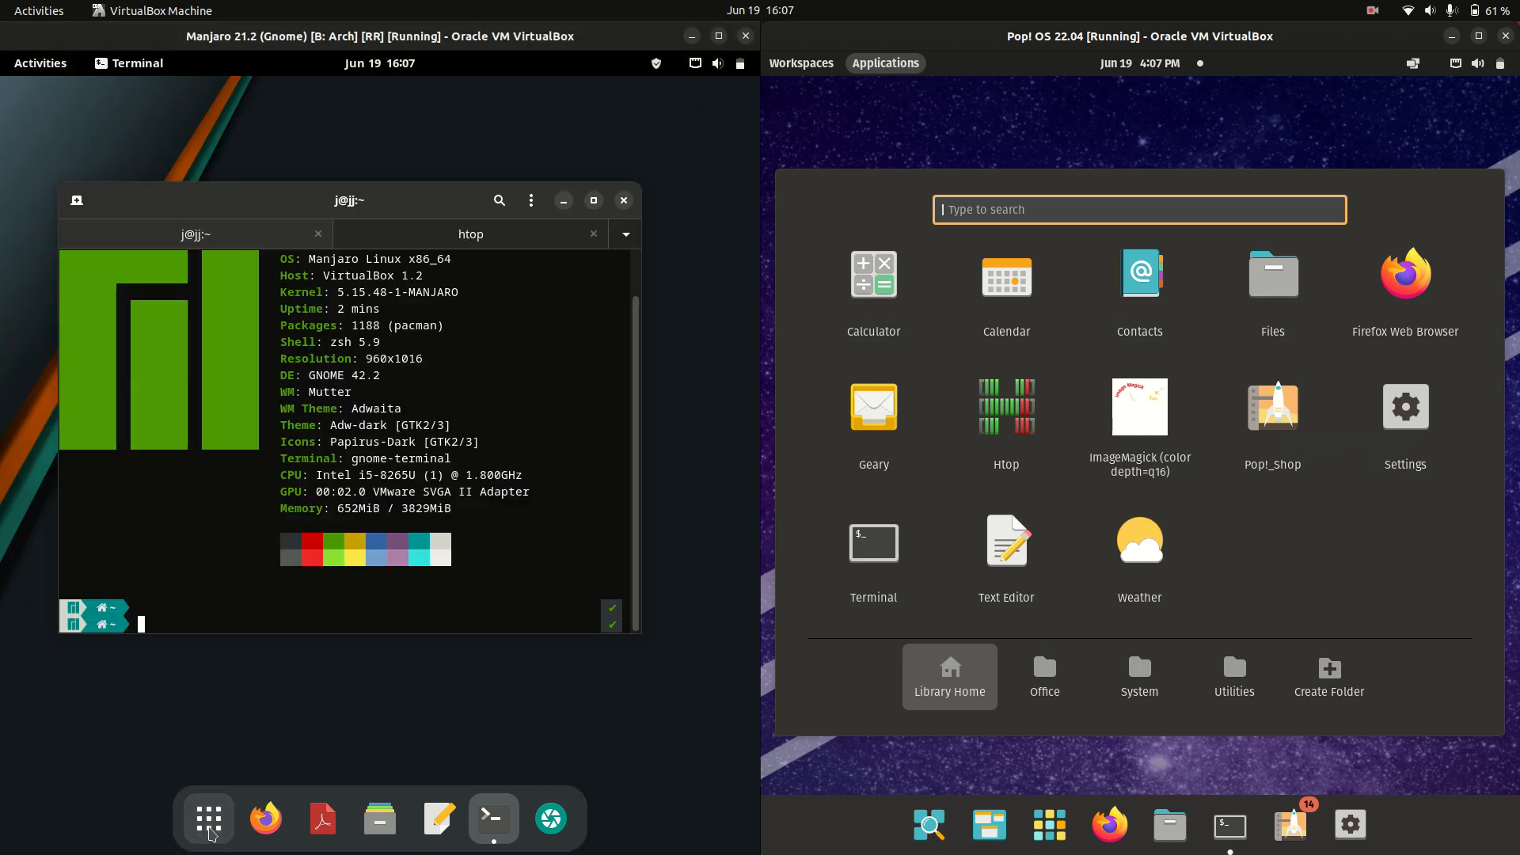
Return both guests to their terminal desktops and bring up the Pop!_OS desktop options menu
left_click(207, 820)
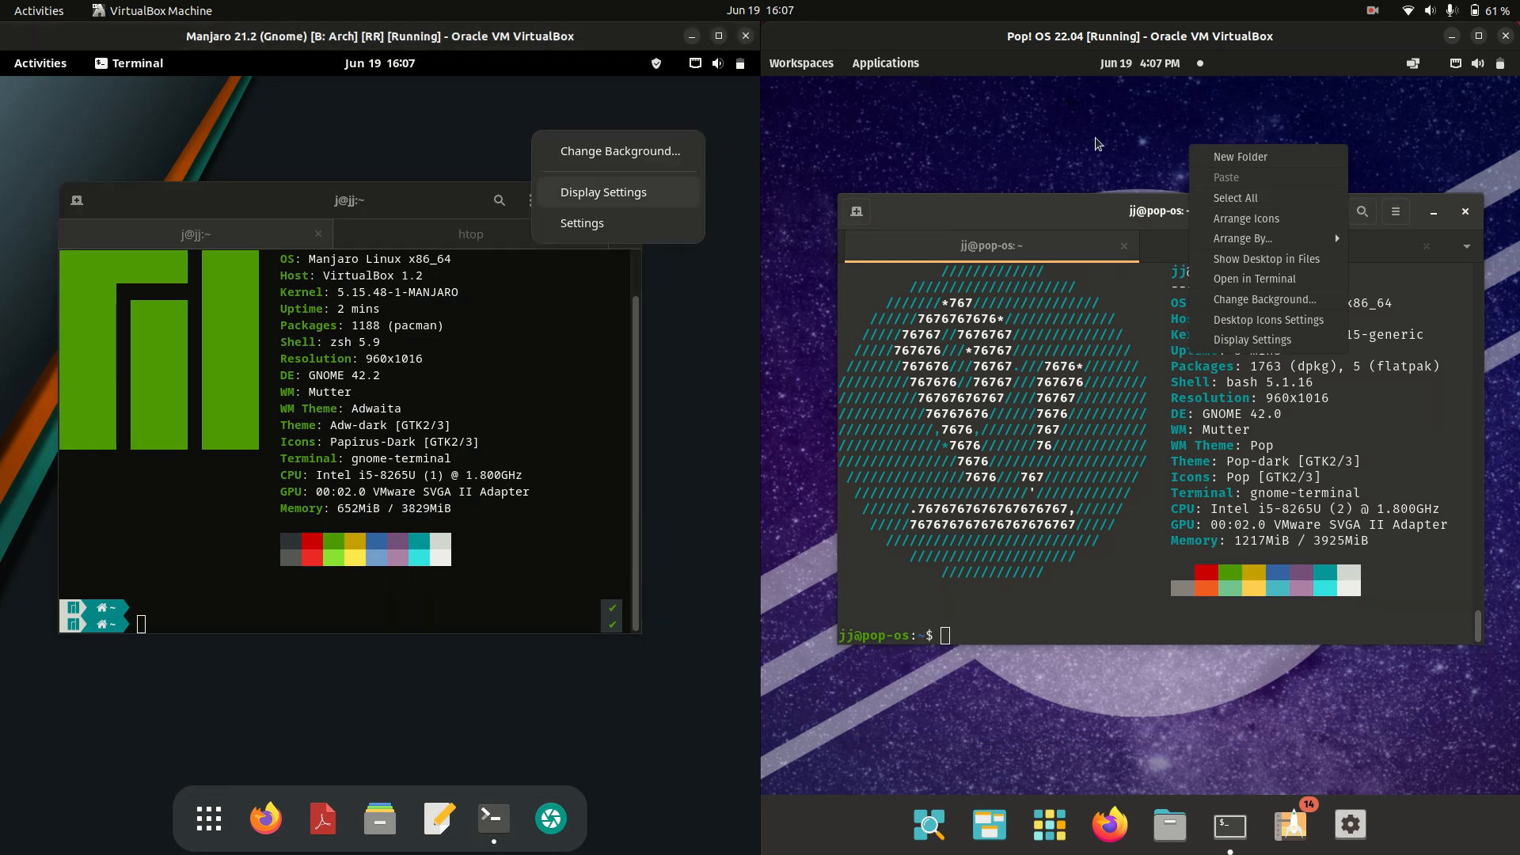
mouse_move(1287, 197)
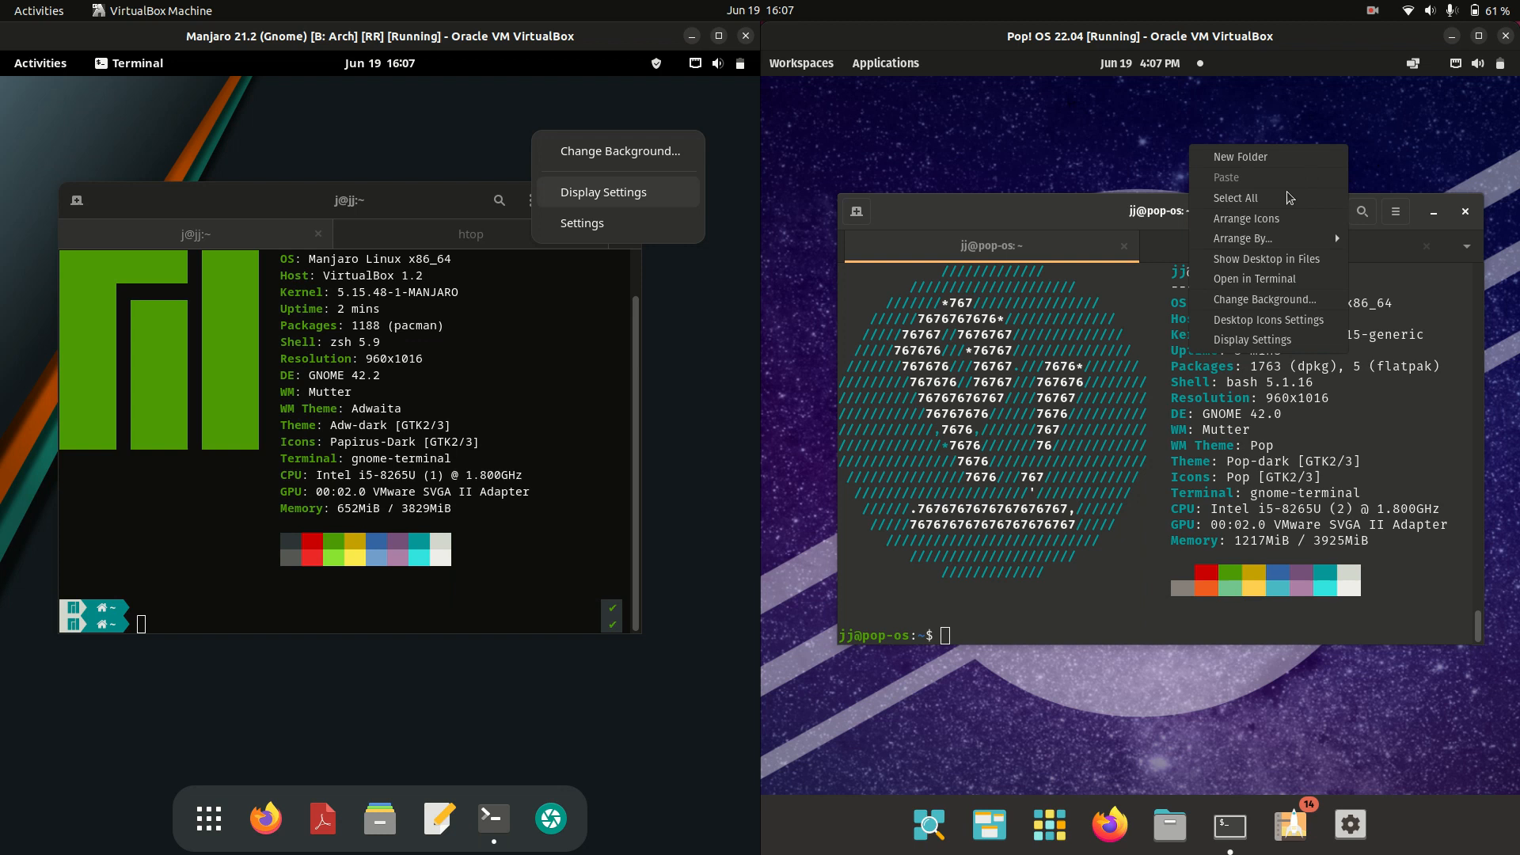
left_click(1167, 135)
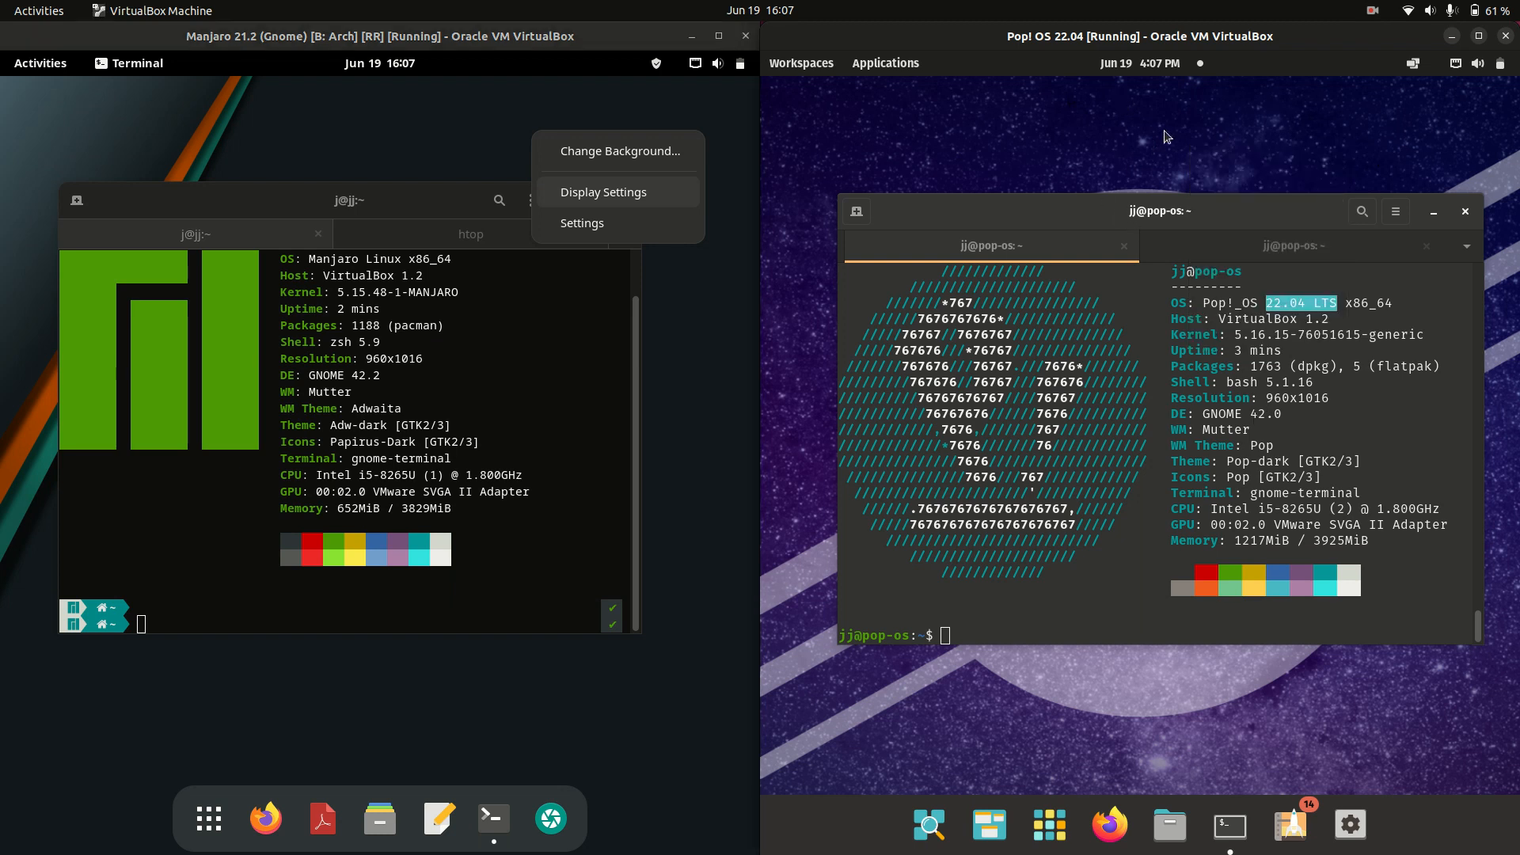
right_click(1167, 136)
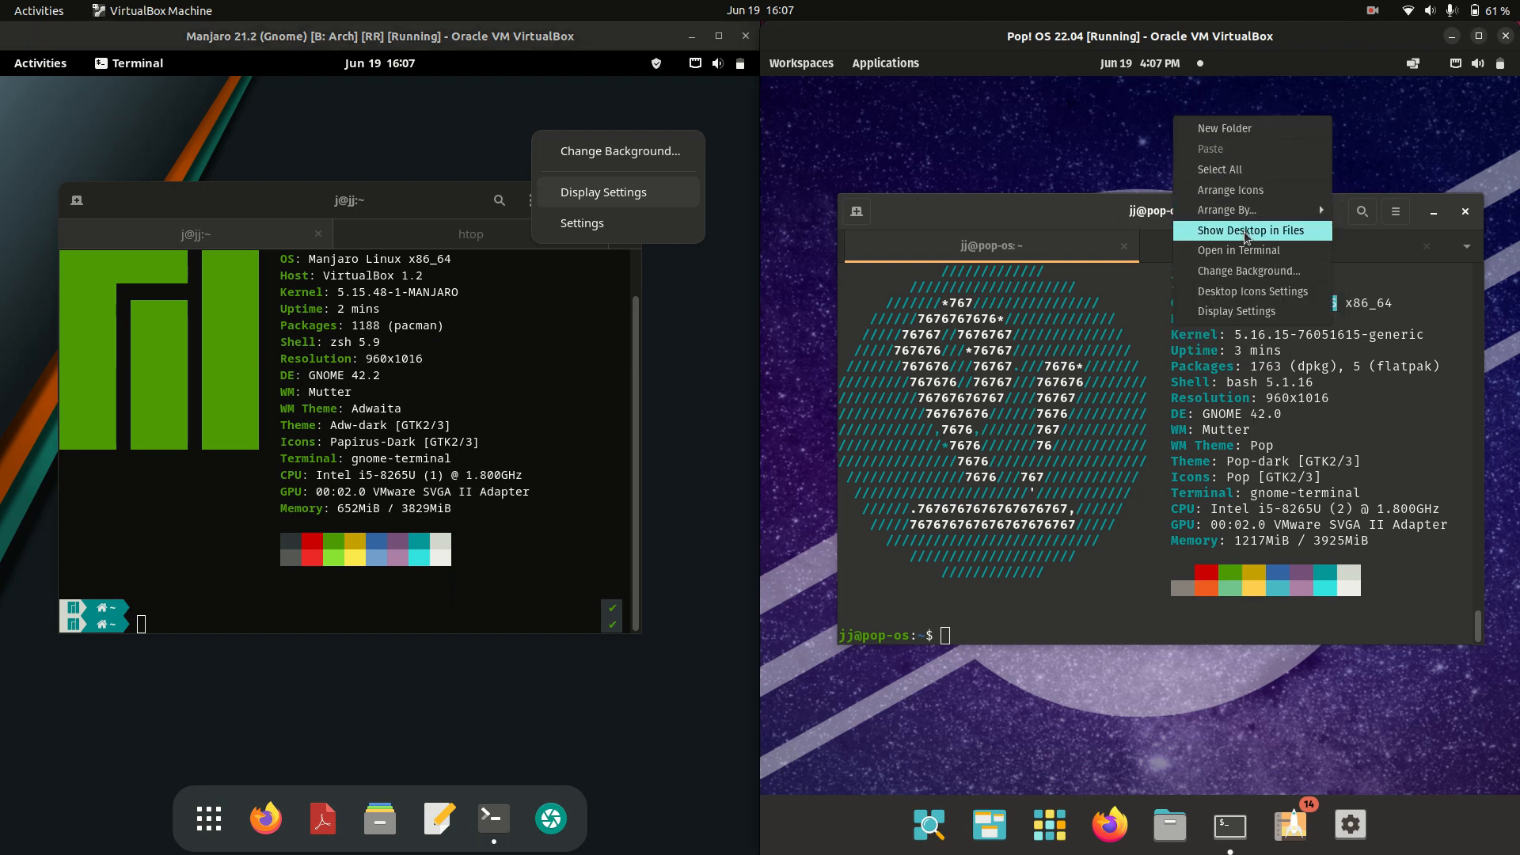
mouse_move(1237, 311)
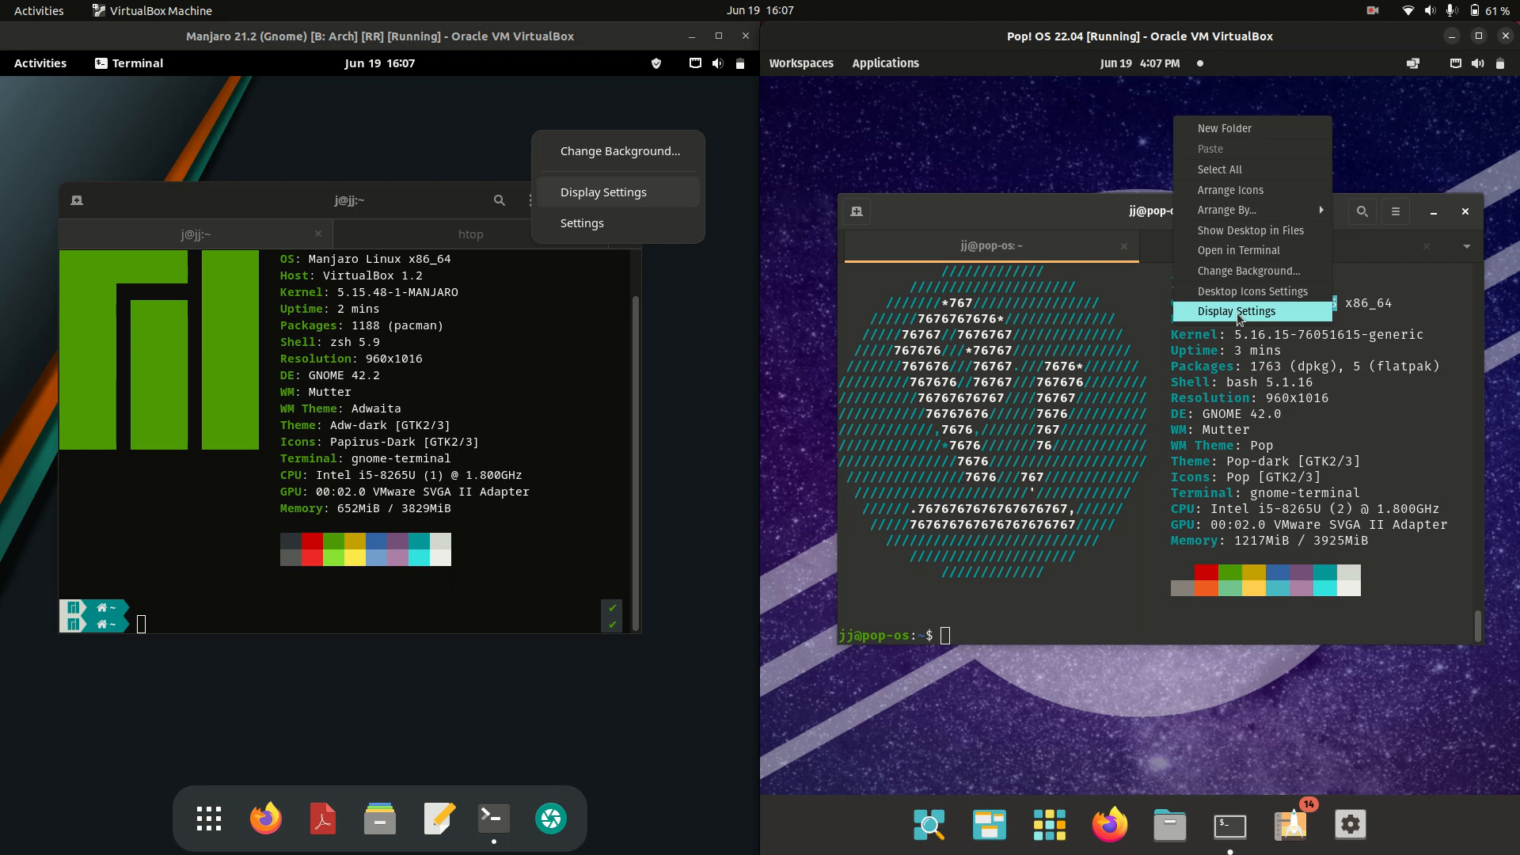
mouse_move(613, 172)
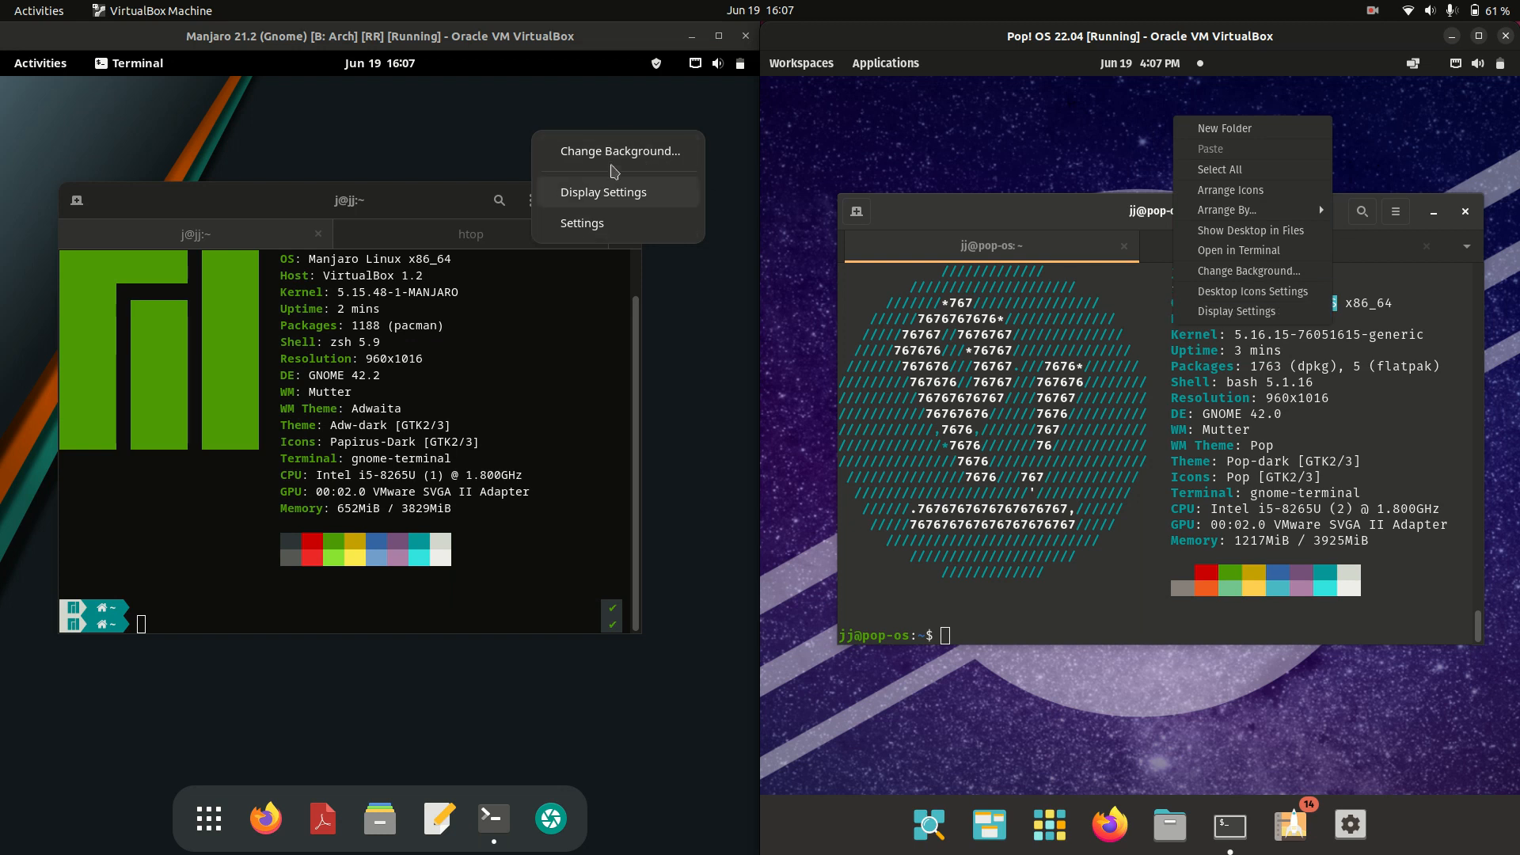
mouse_move(656, 186)
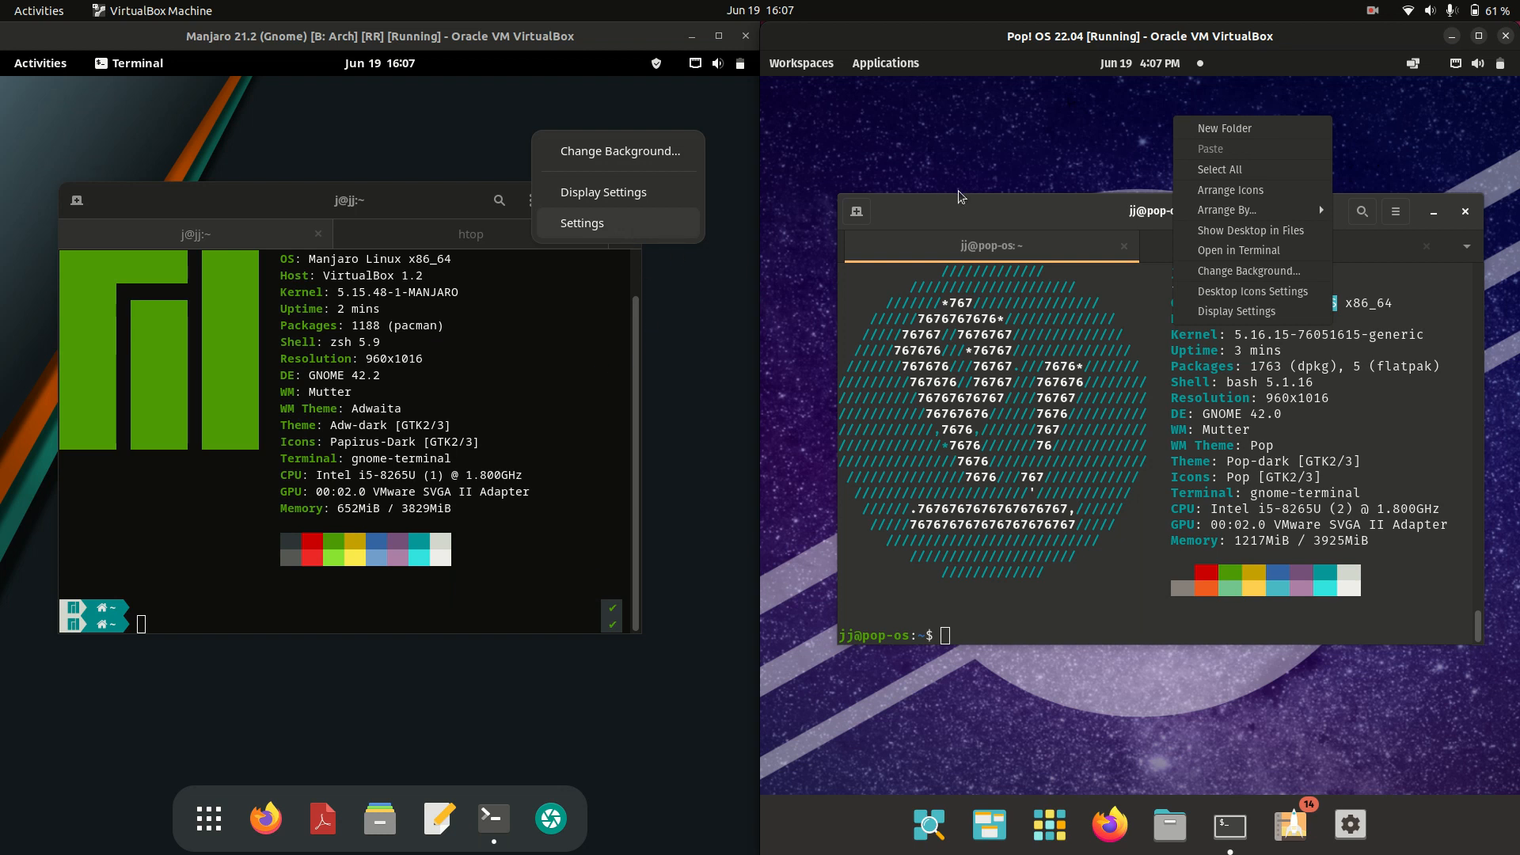
mouse_move(1244, 209)
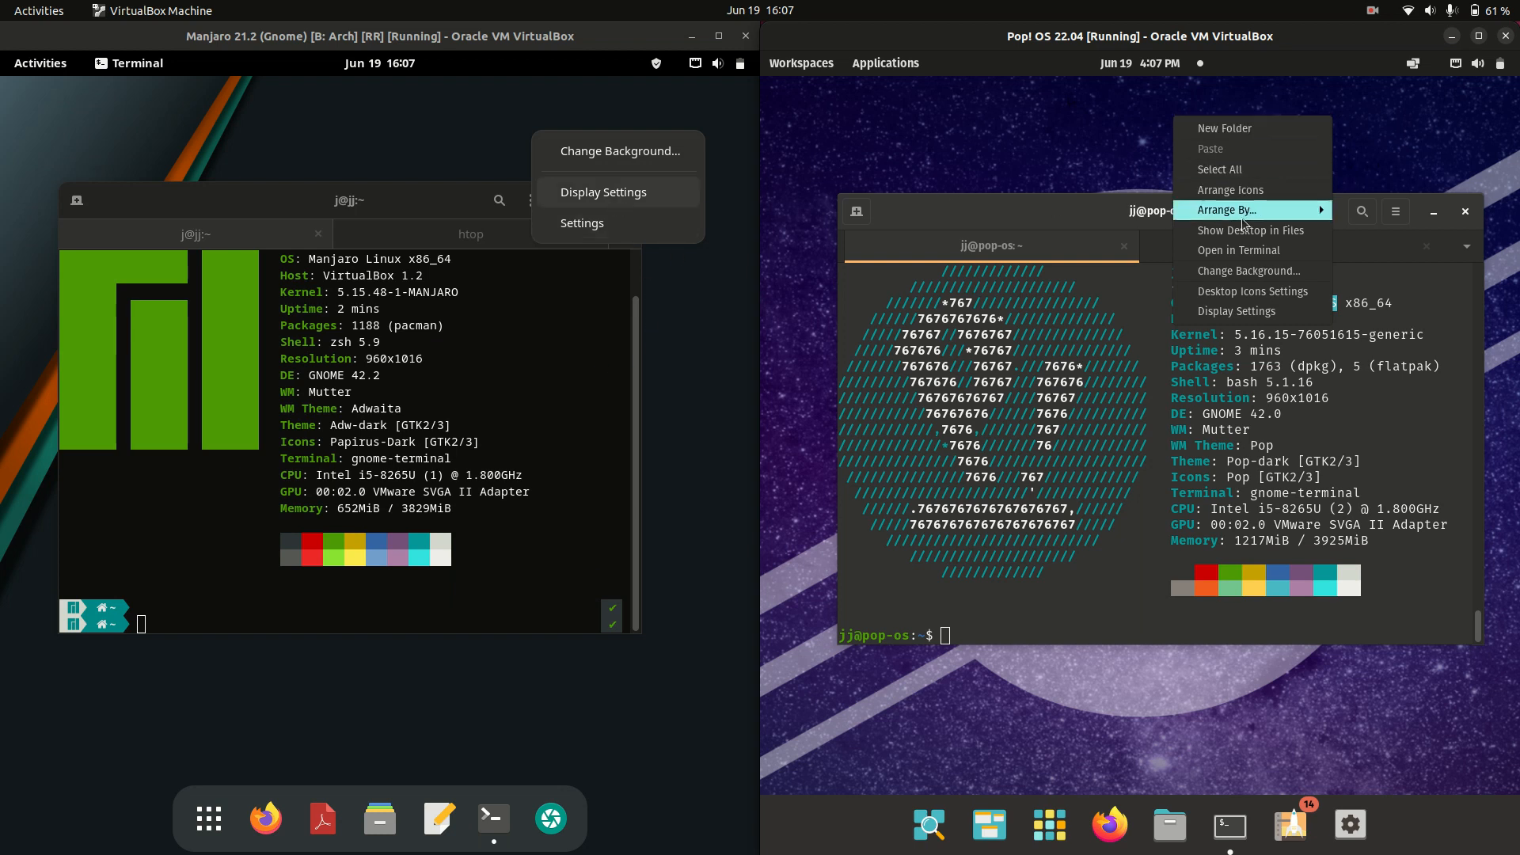
mouse_move(1096, 223)
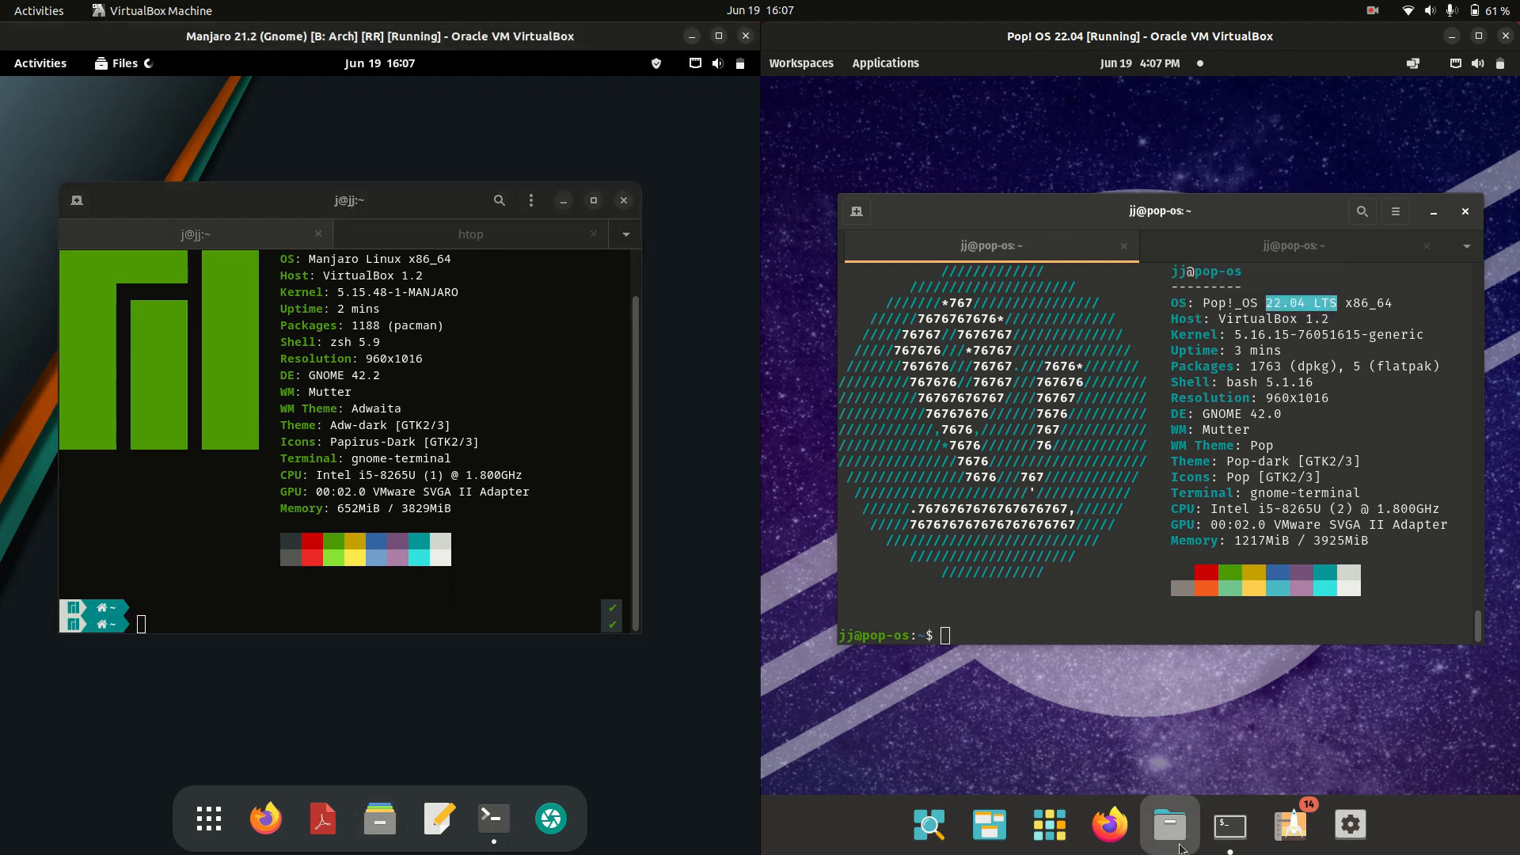
left_click(379, 818)
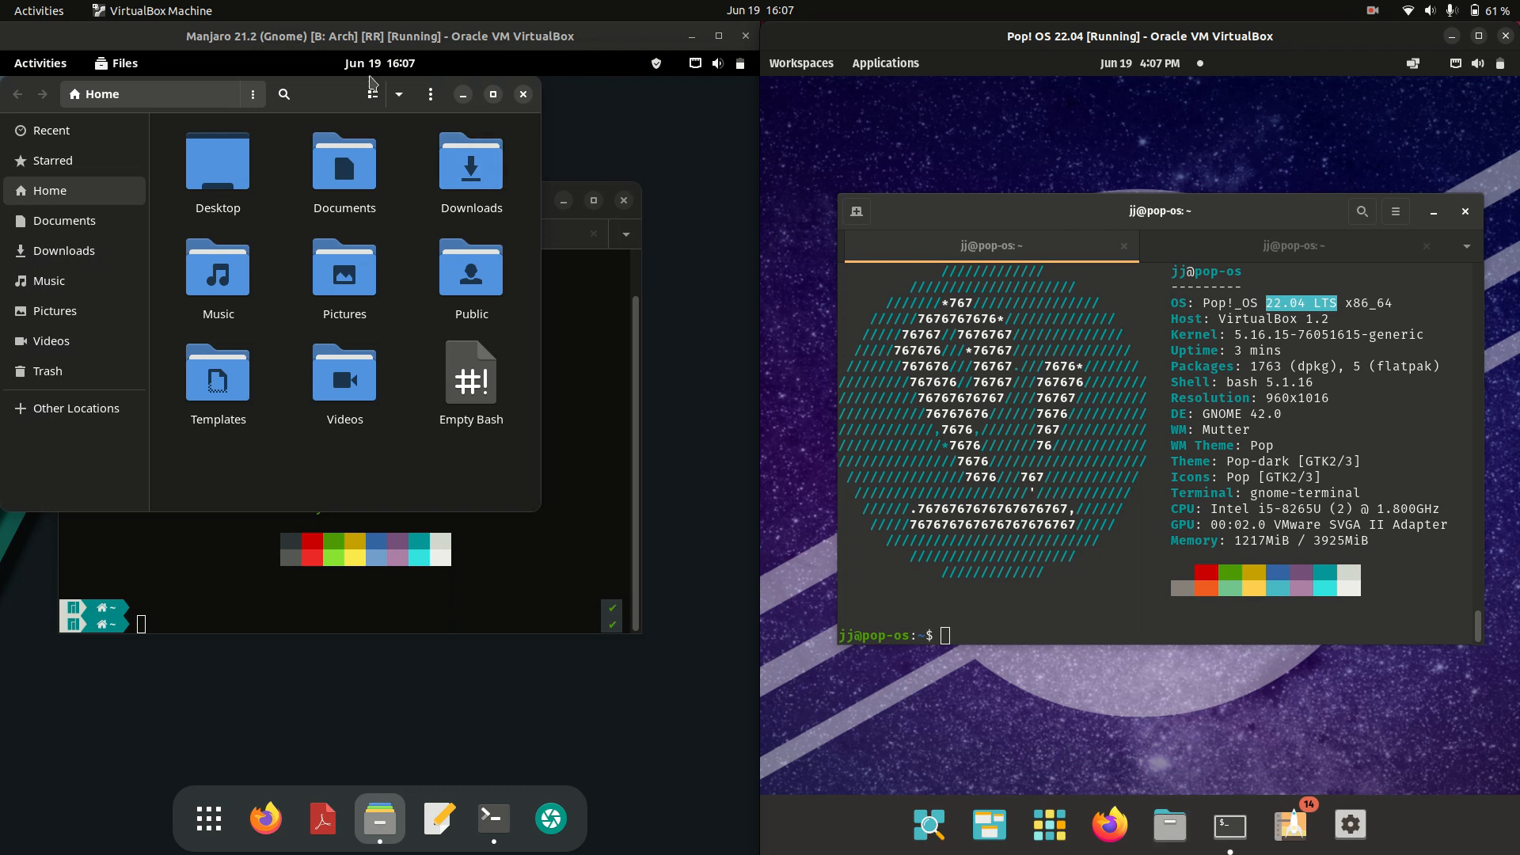
left_click(1168, 824)
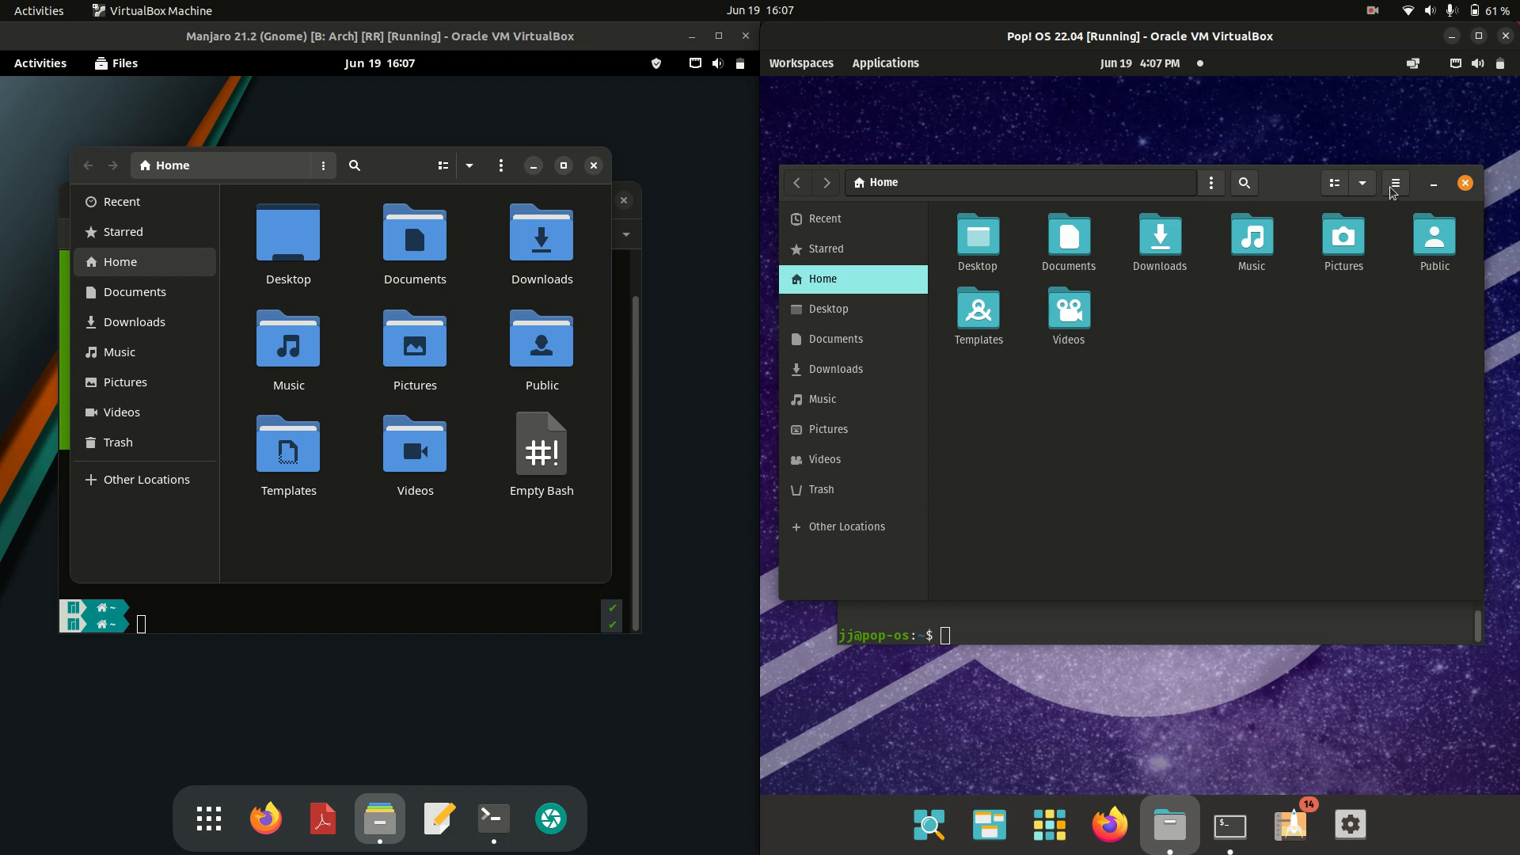
left_click(1395, 183)
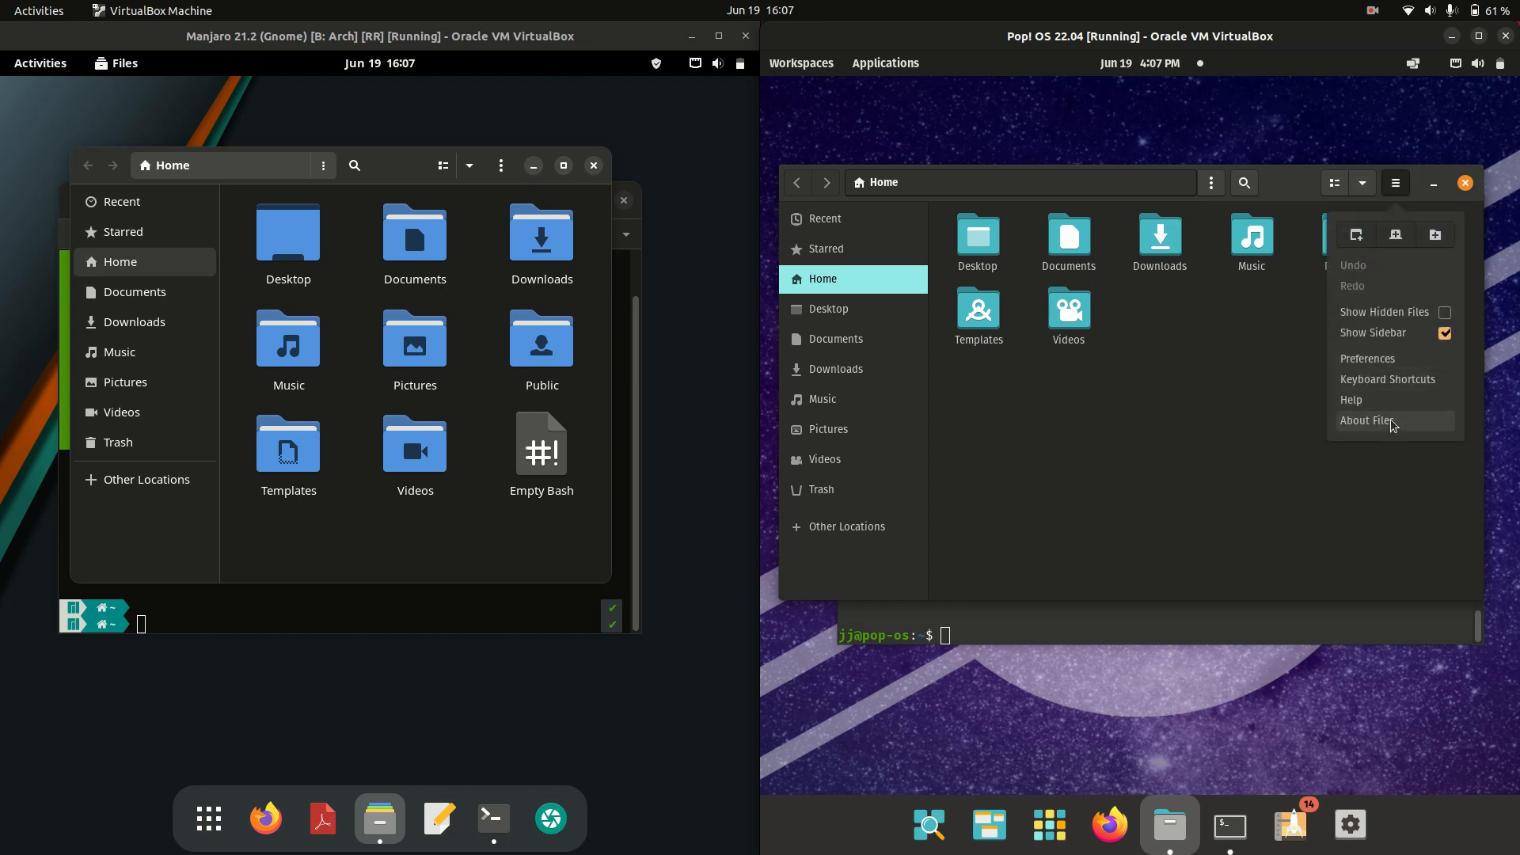
left_click(1372, 420)
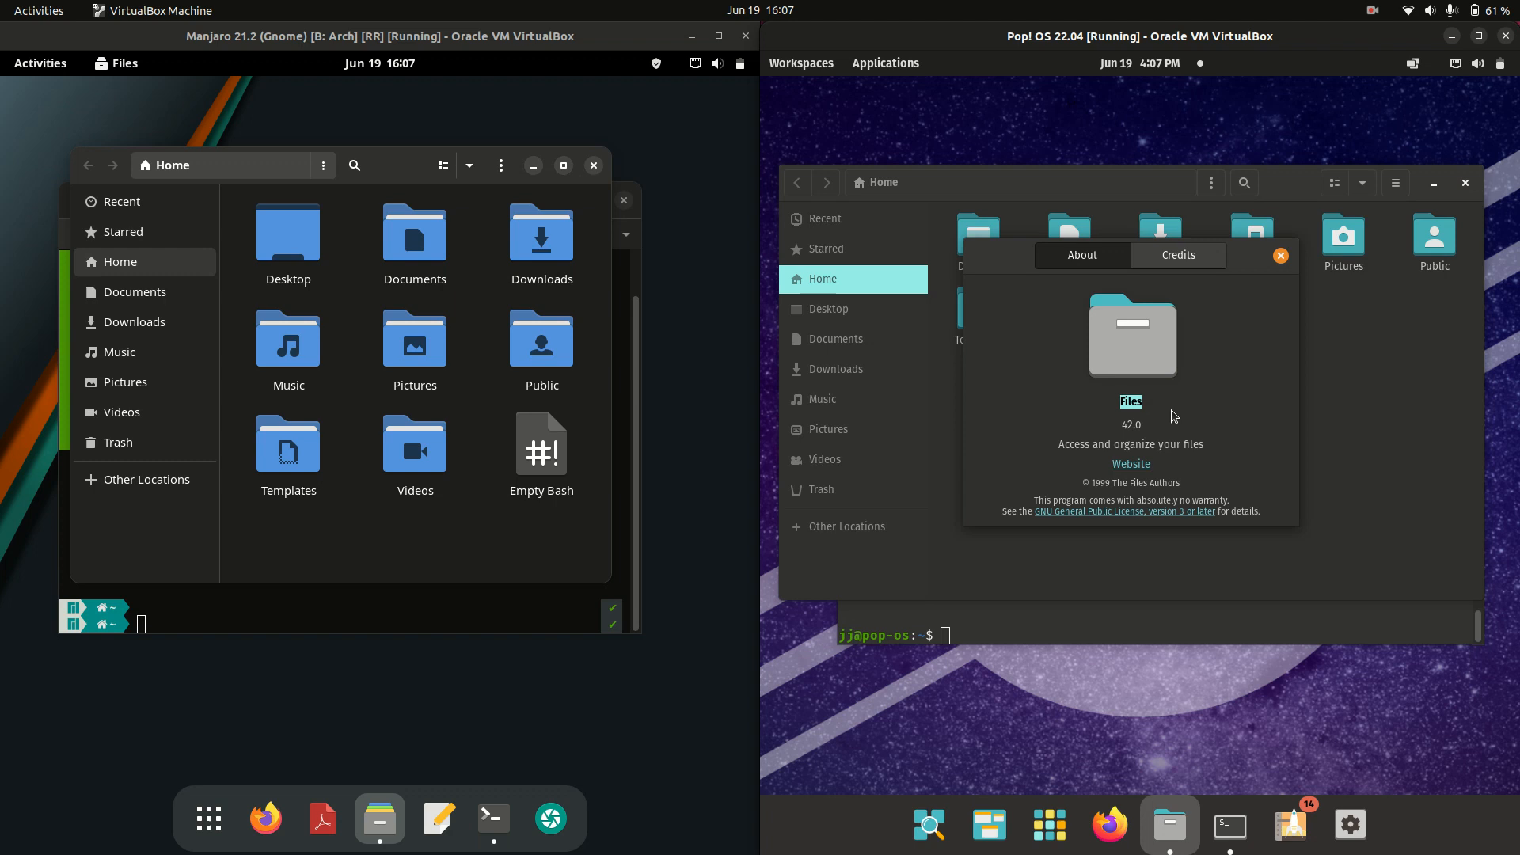
left_click(1279, 255)
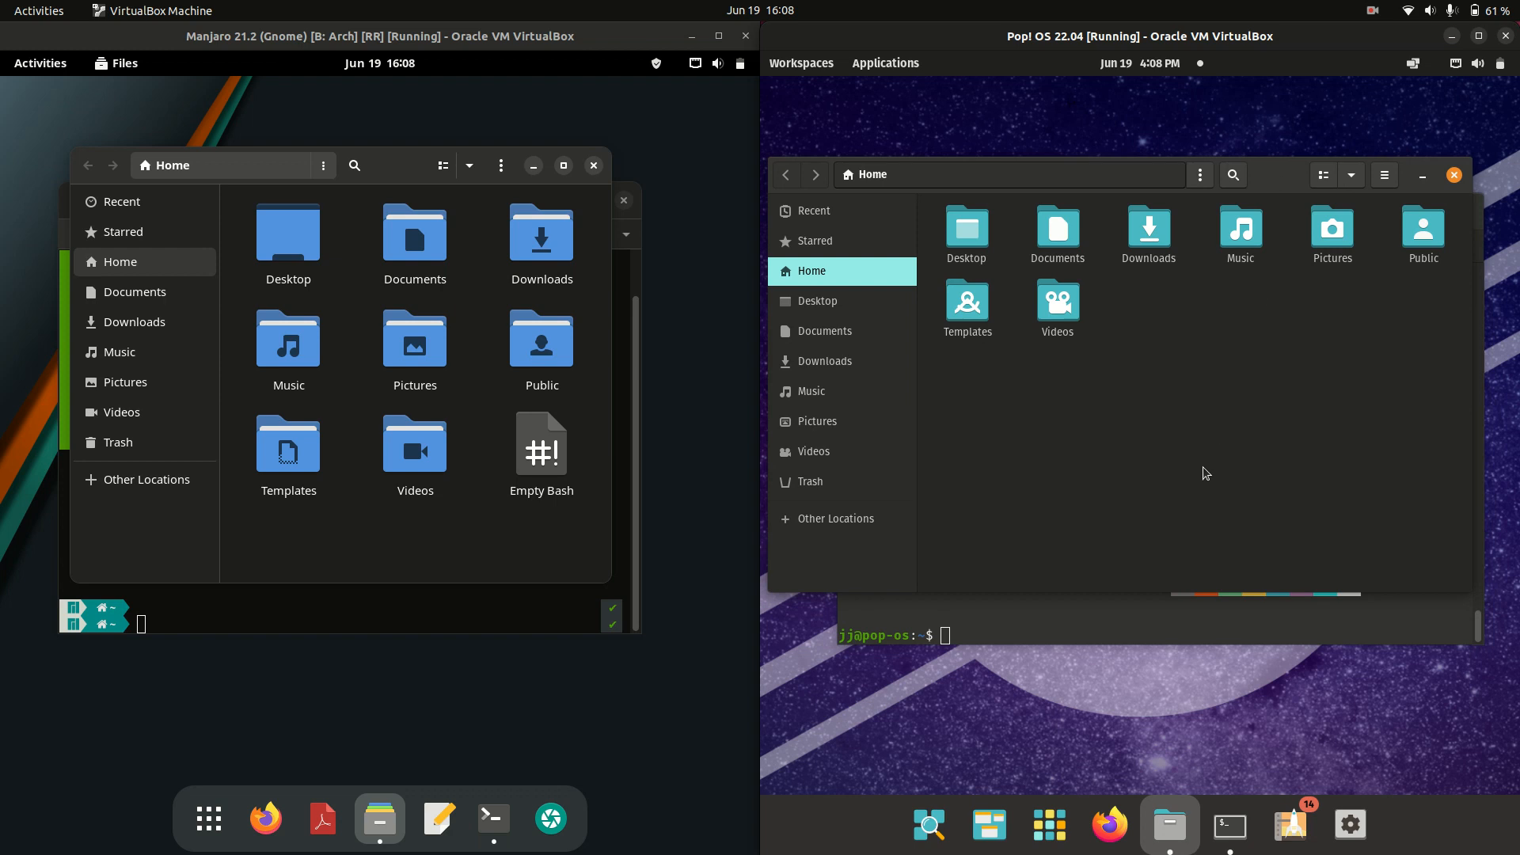
mouse_move(1454, 176)
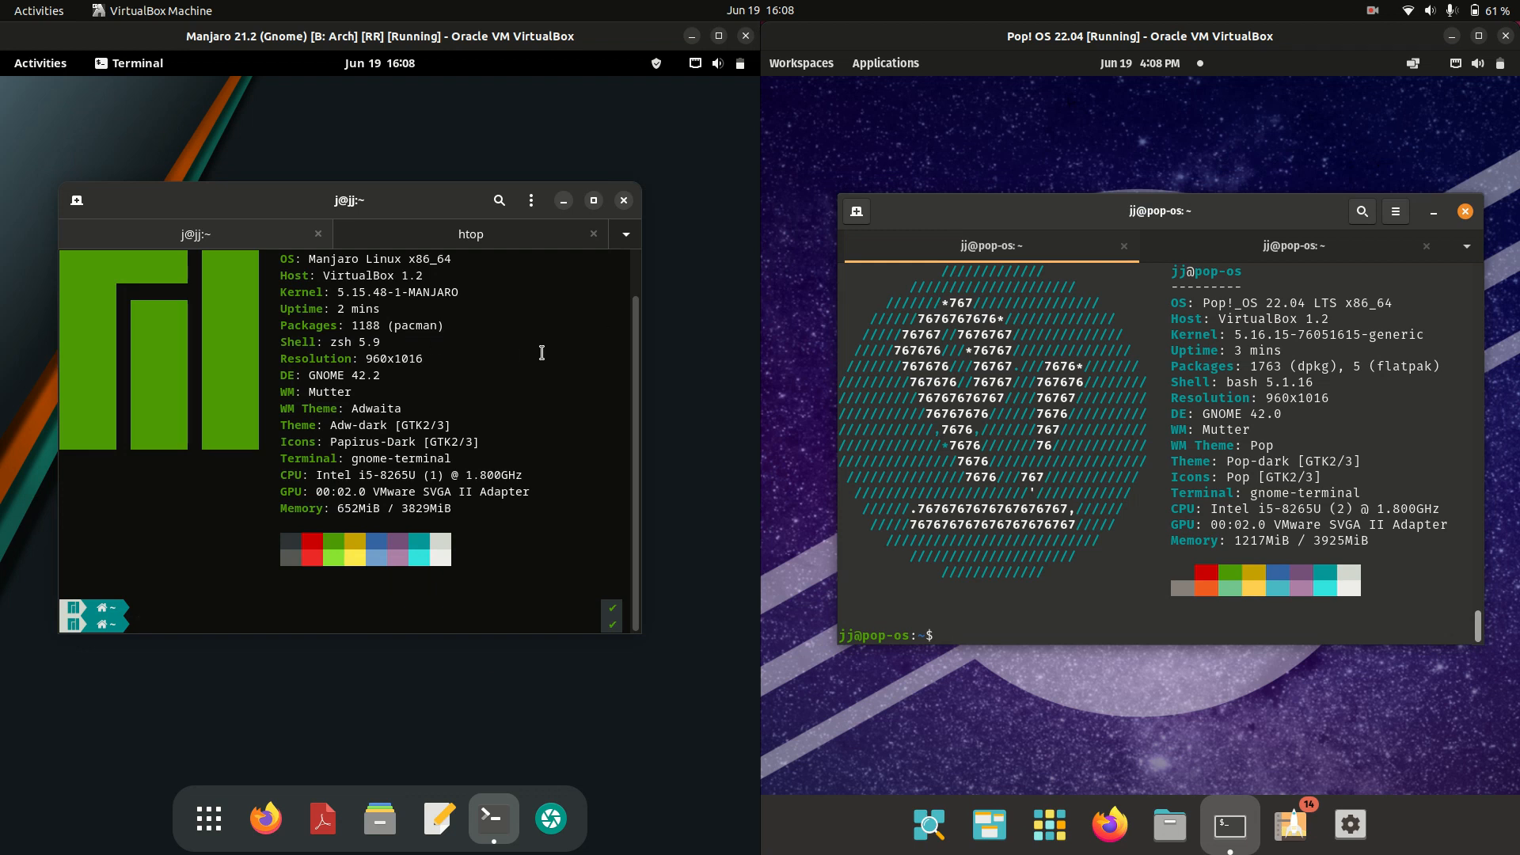
mouse_move(387, 278)
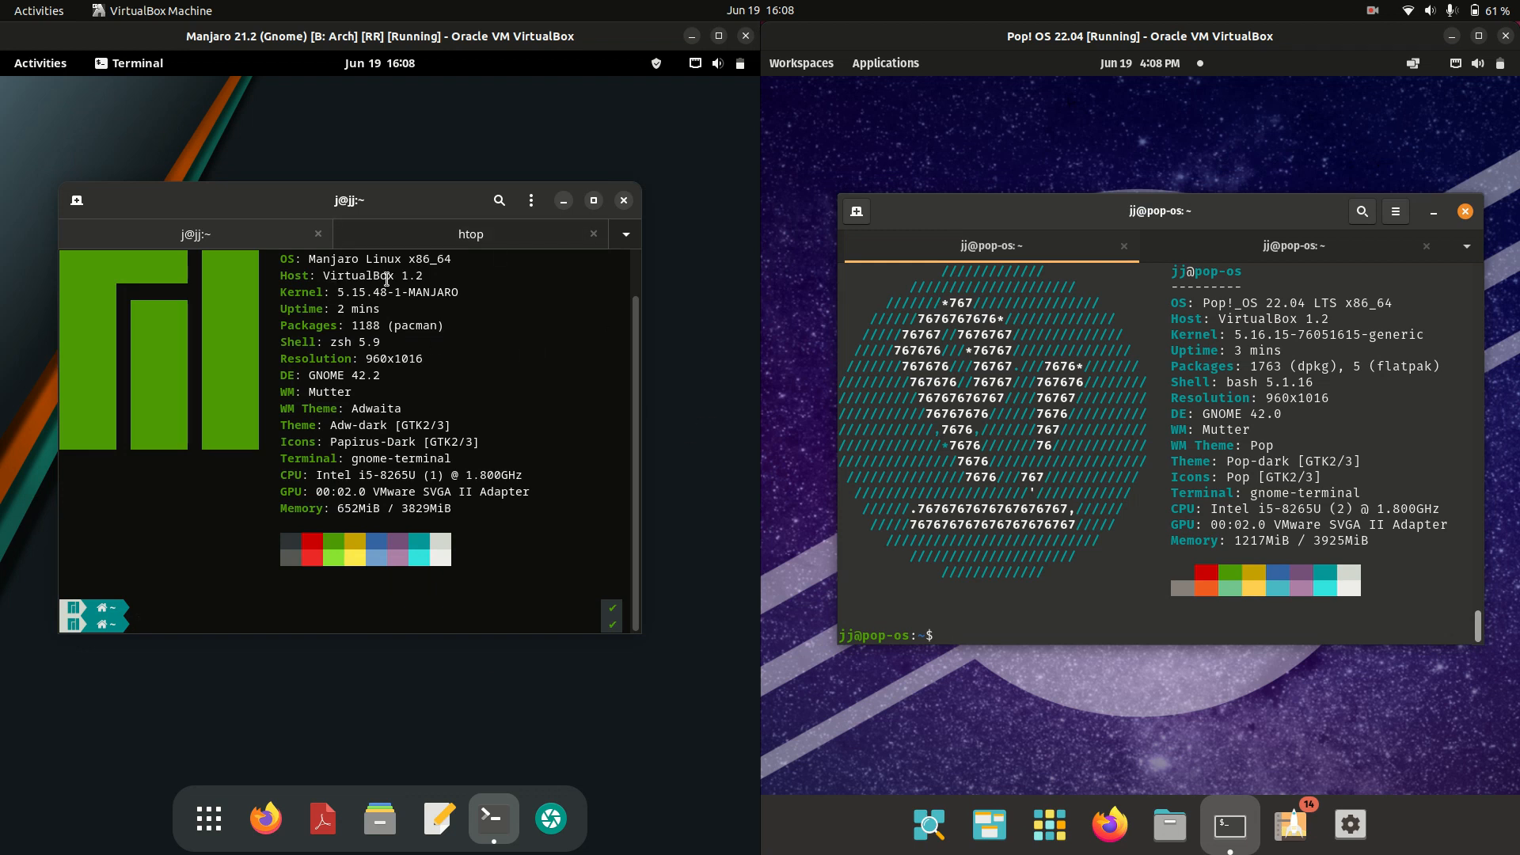
Highlight each guest's kernel version and GNOME versions 42.2 (Manjaro) and 42.0 (Pop!_OS)
double_click(367, 292)
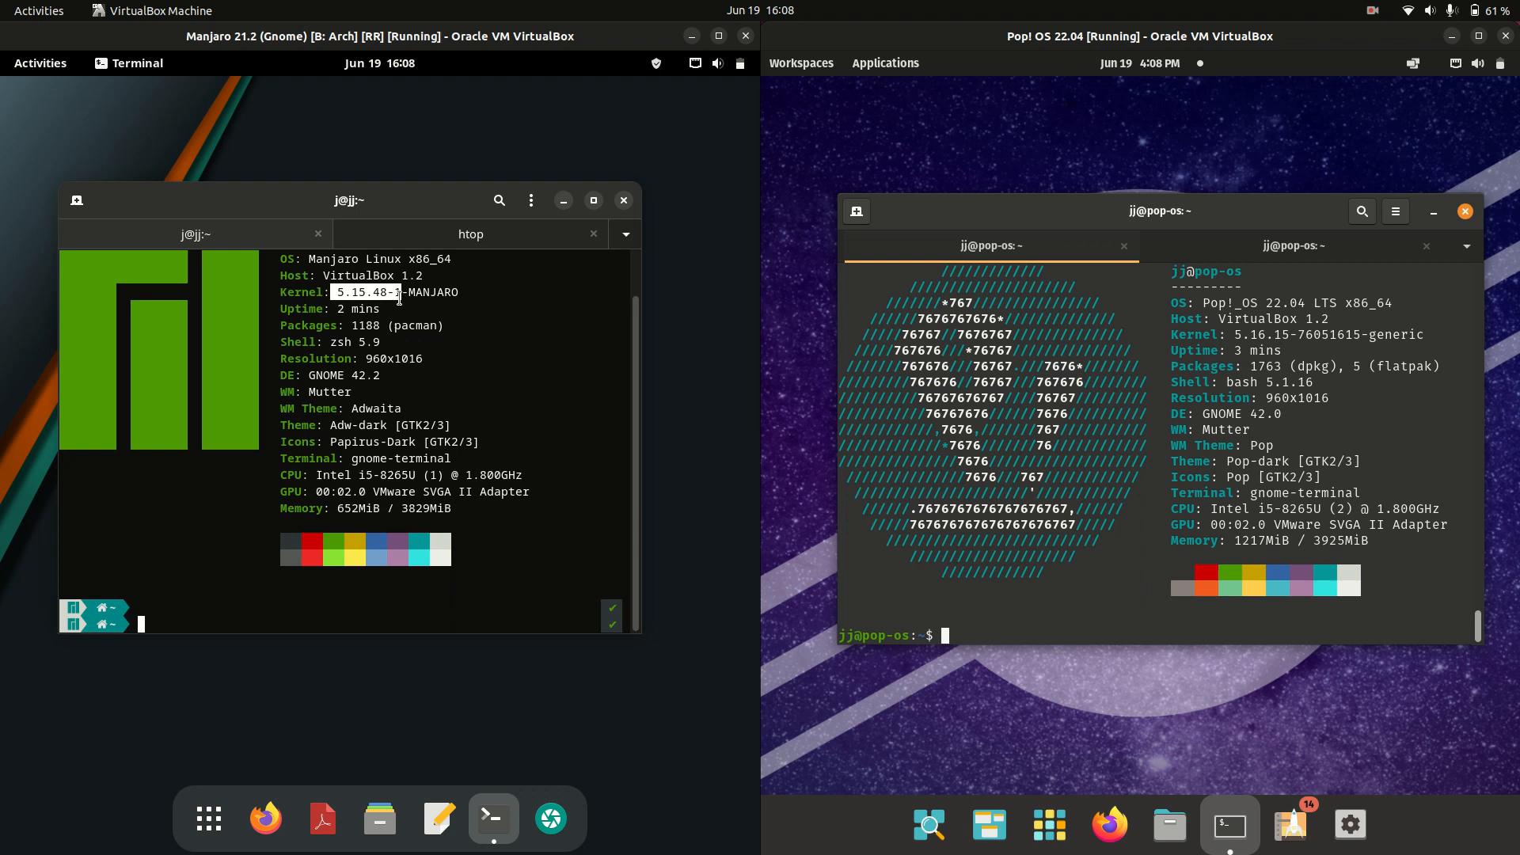
left_click_drag(349, 200, 368, 223)
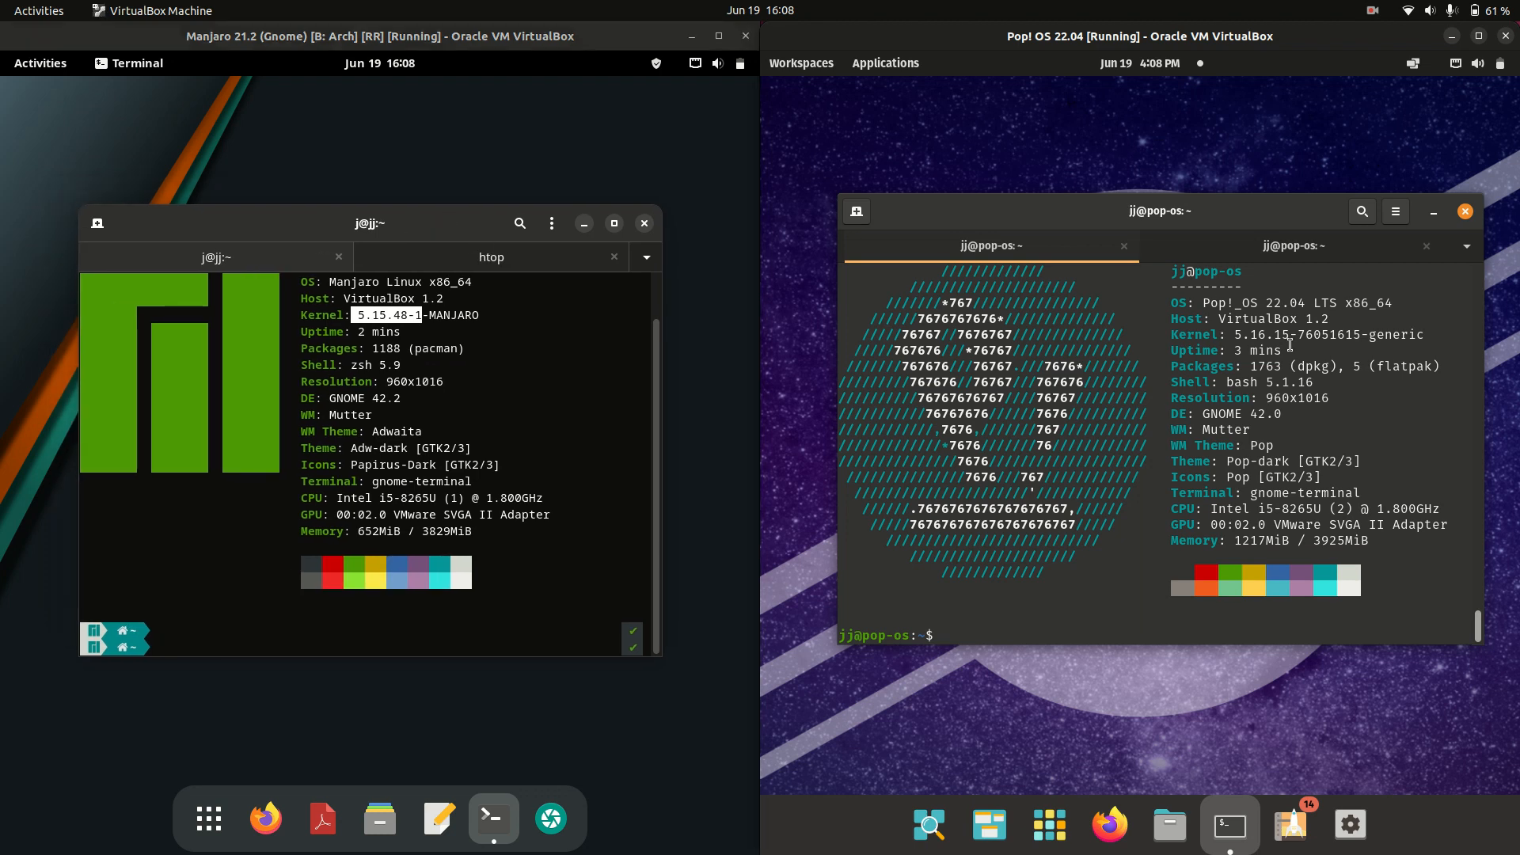
double_click(1308, 341)
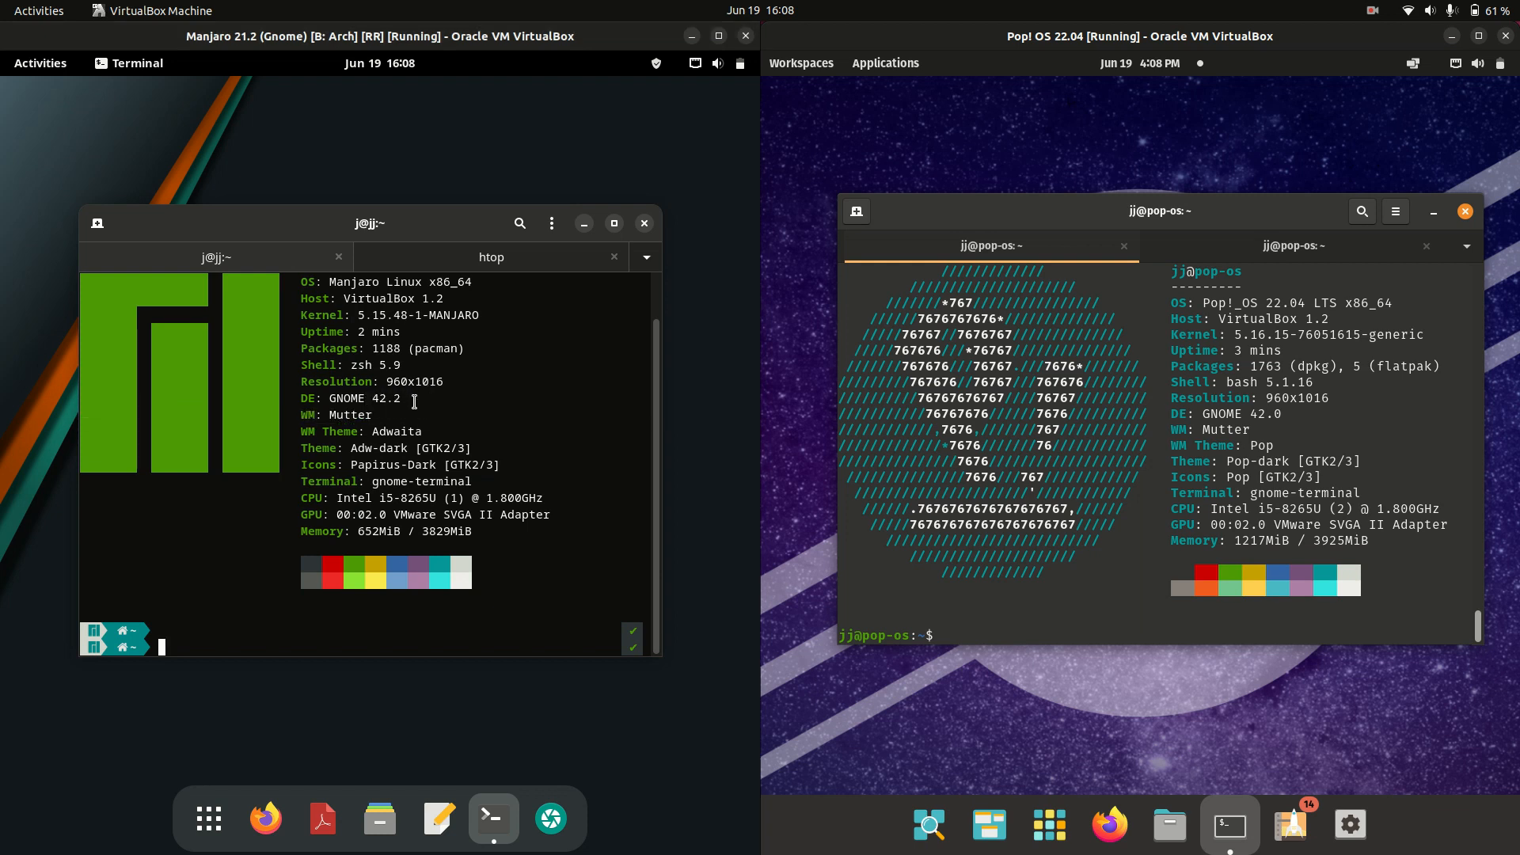
double_click(385, 397)
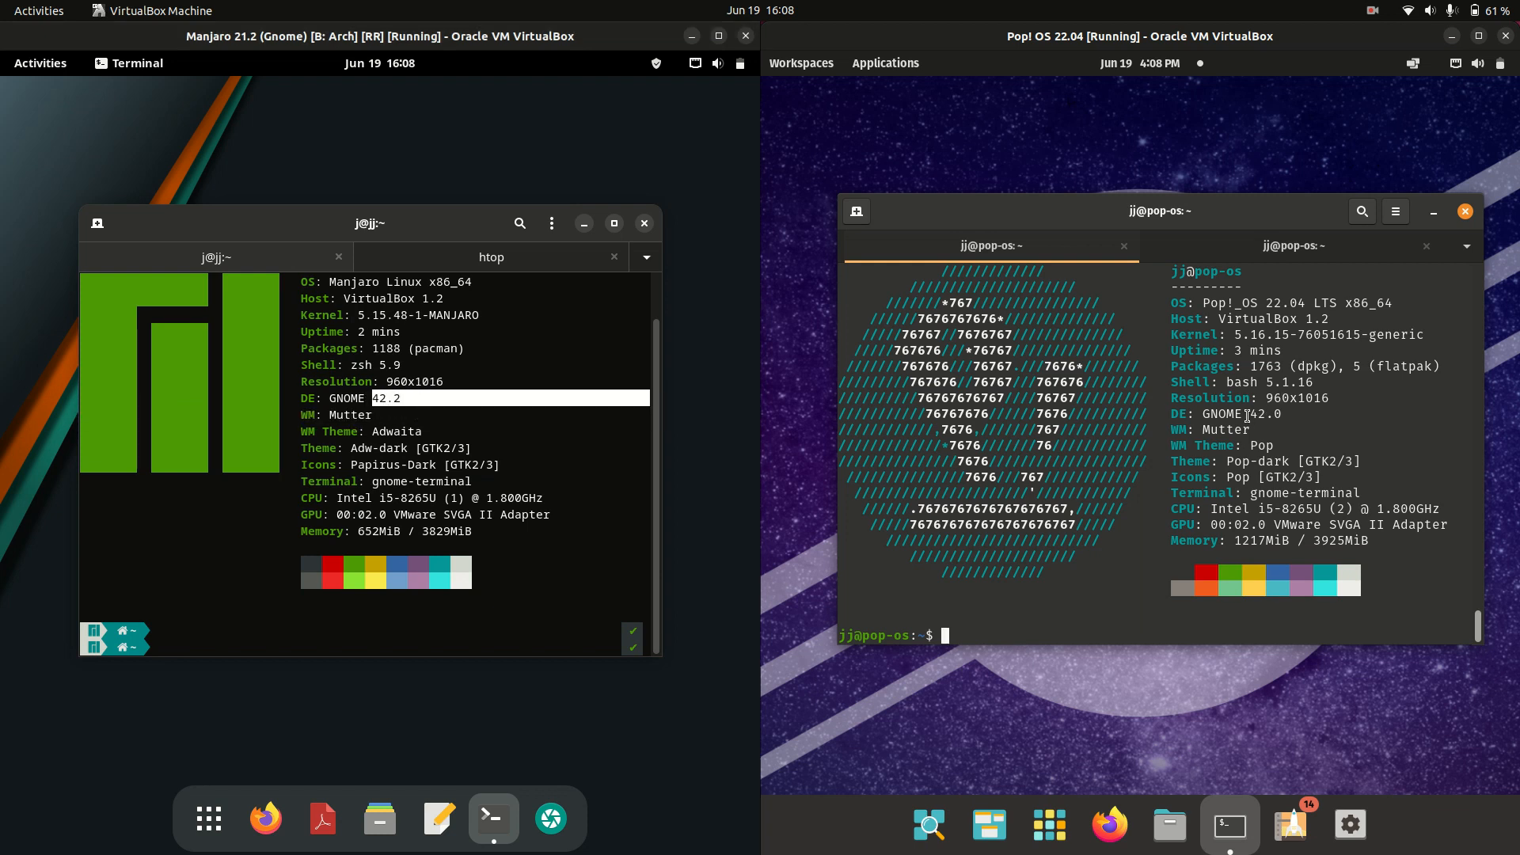
double_click(1264, 413)
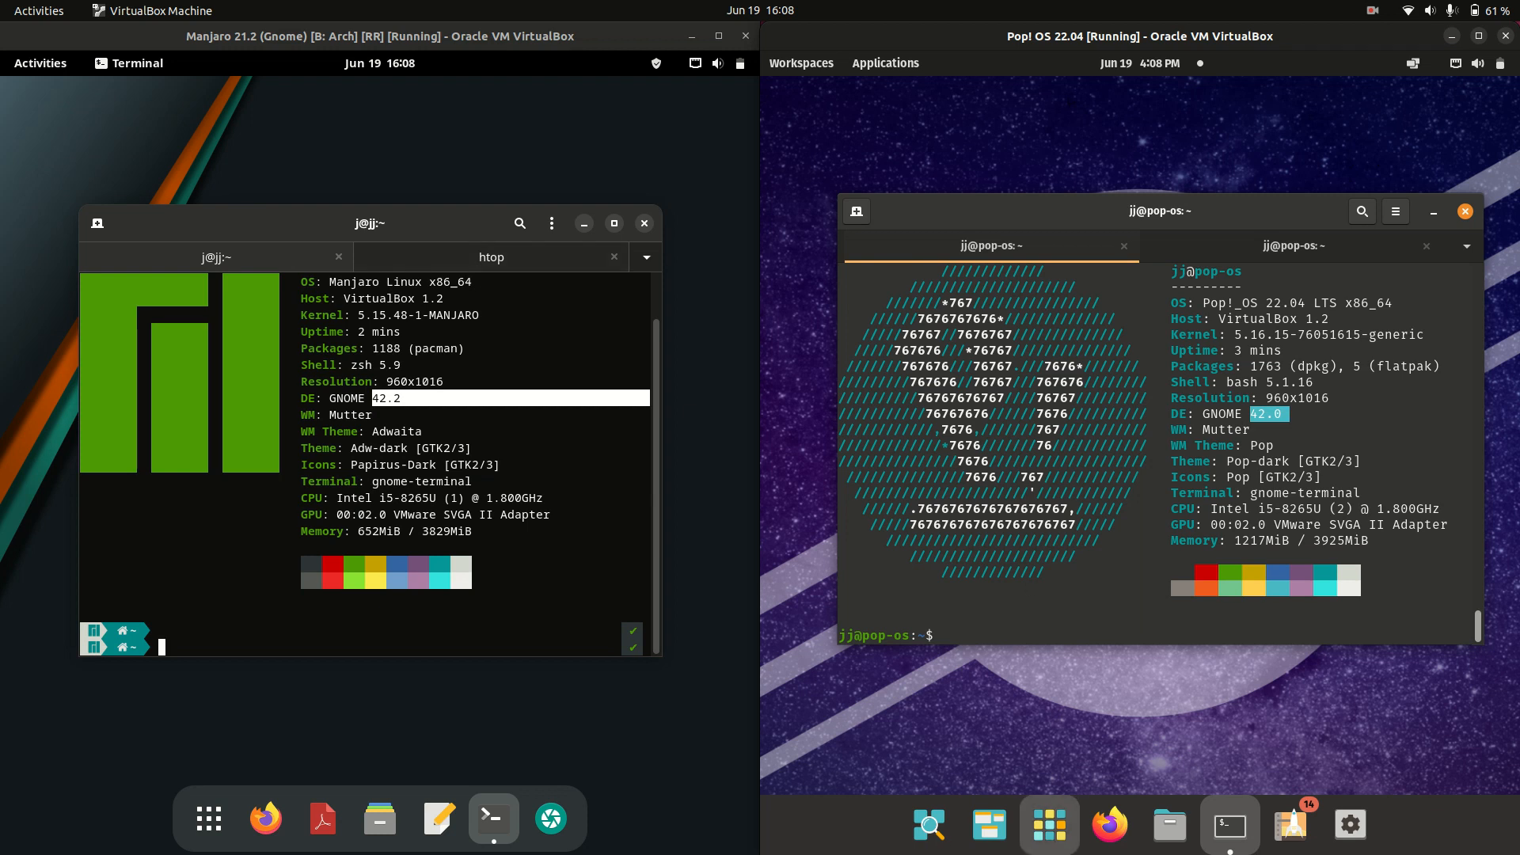
Switch both guests' terminals to their htop sessions
left_click(884, 62)
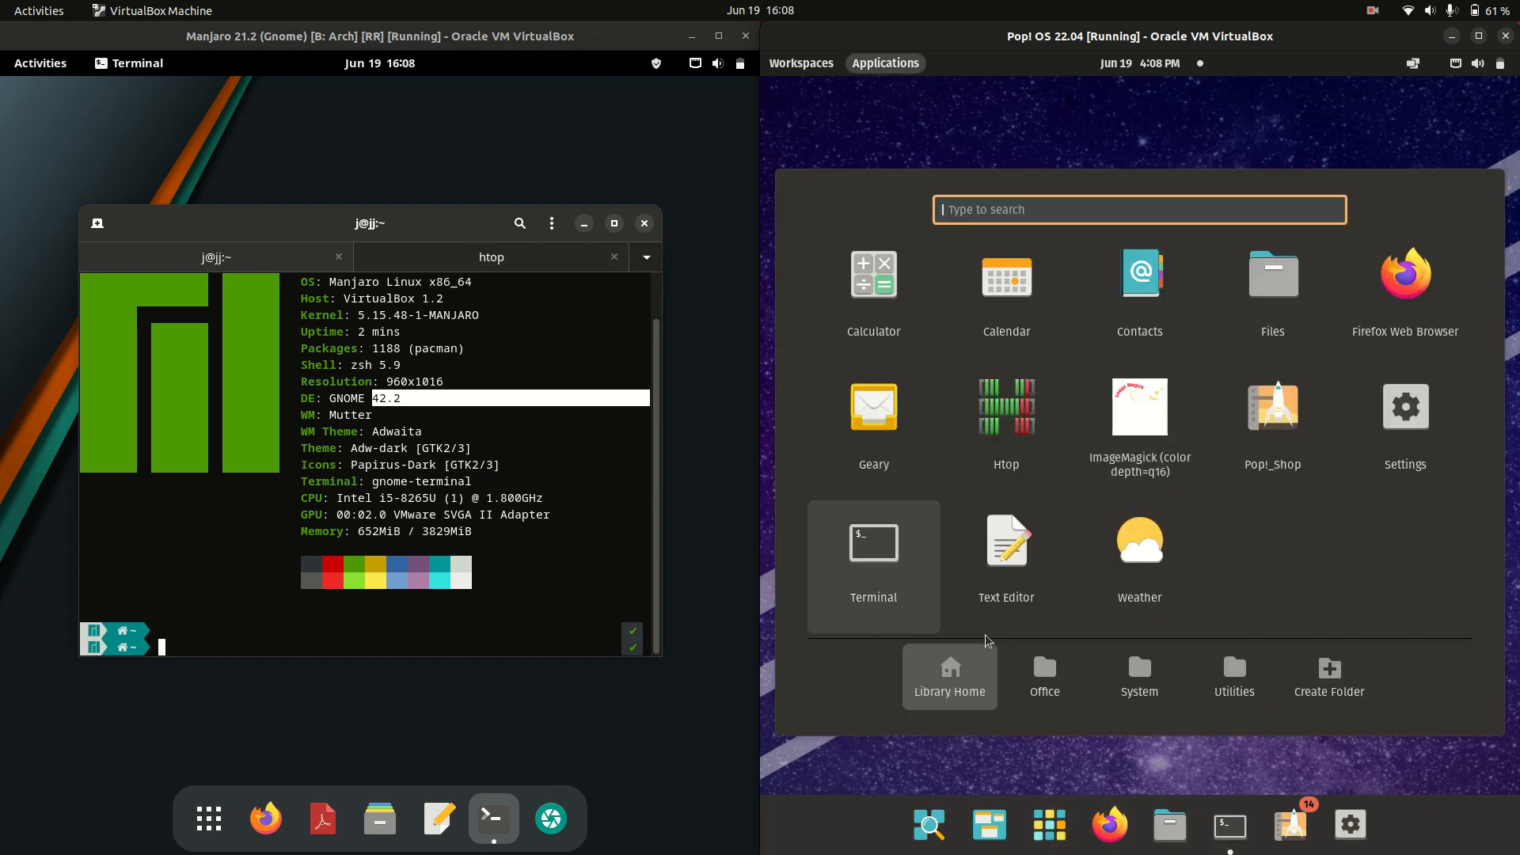
left_click(871, 540)
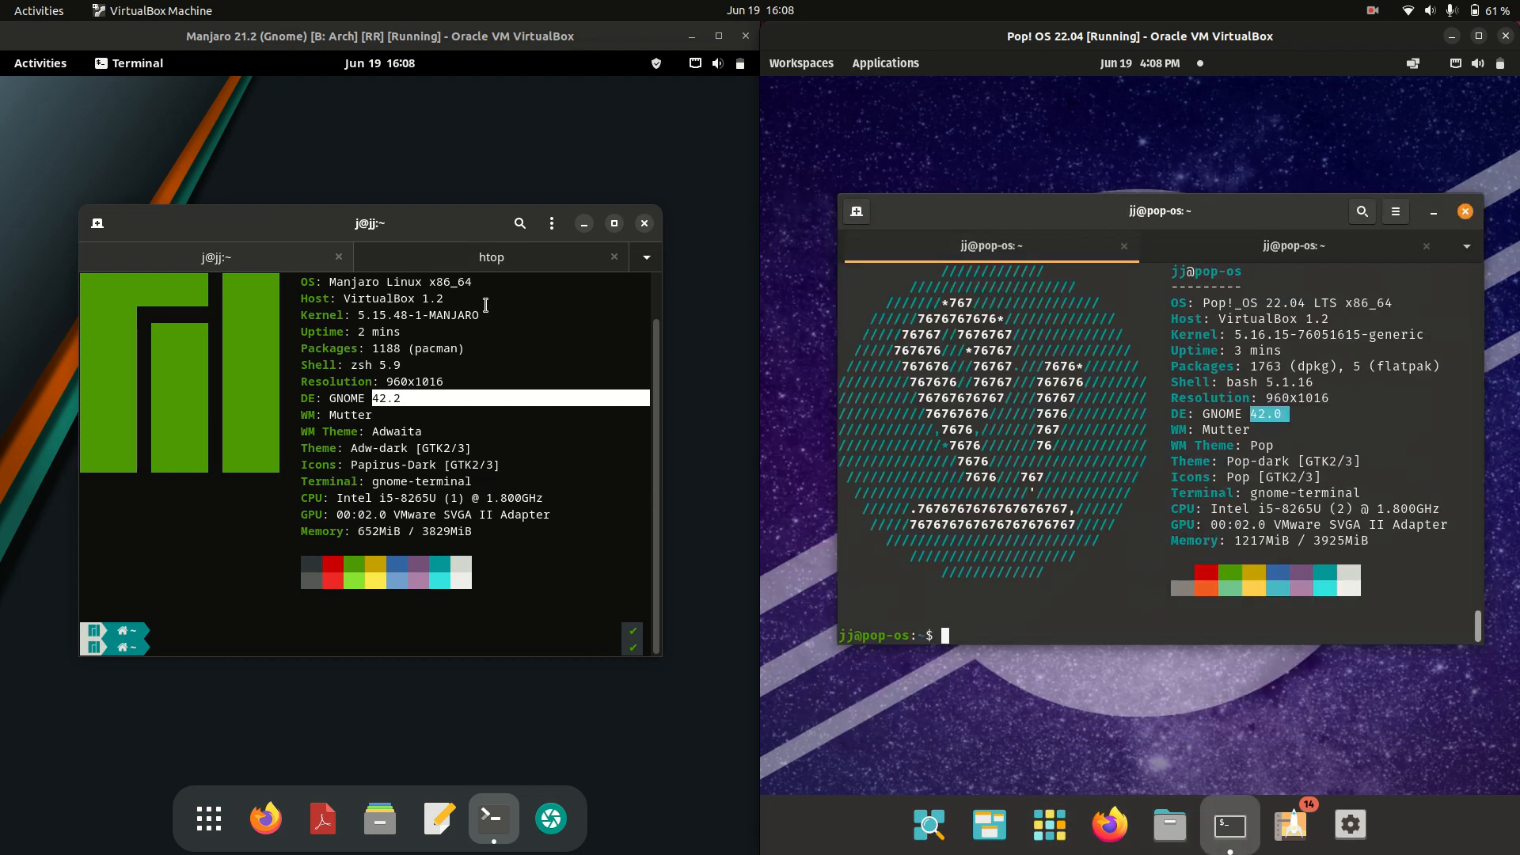
left_click(491, 257)
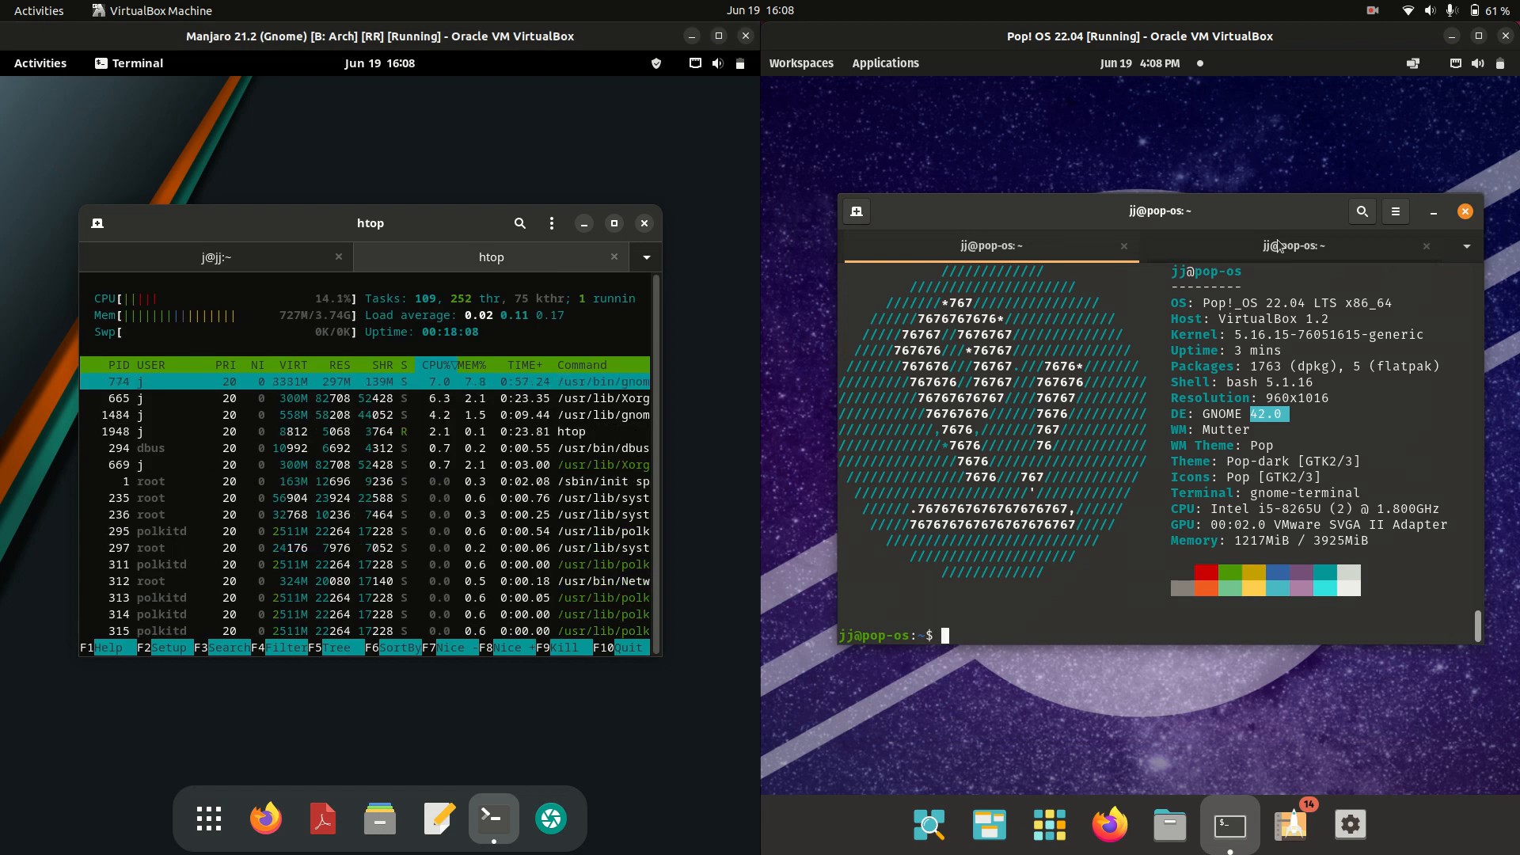
left_click(1295, 245)
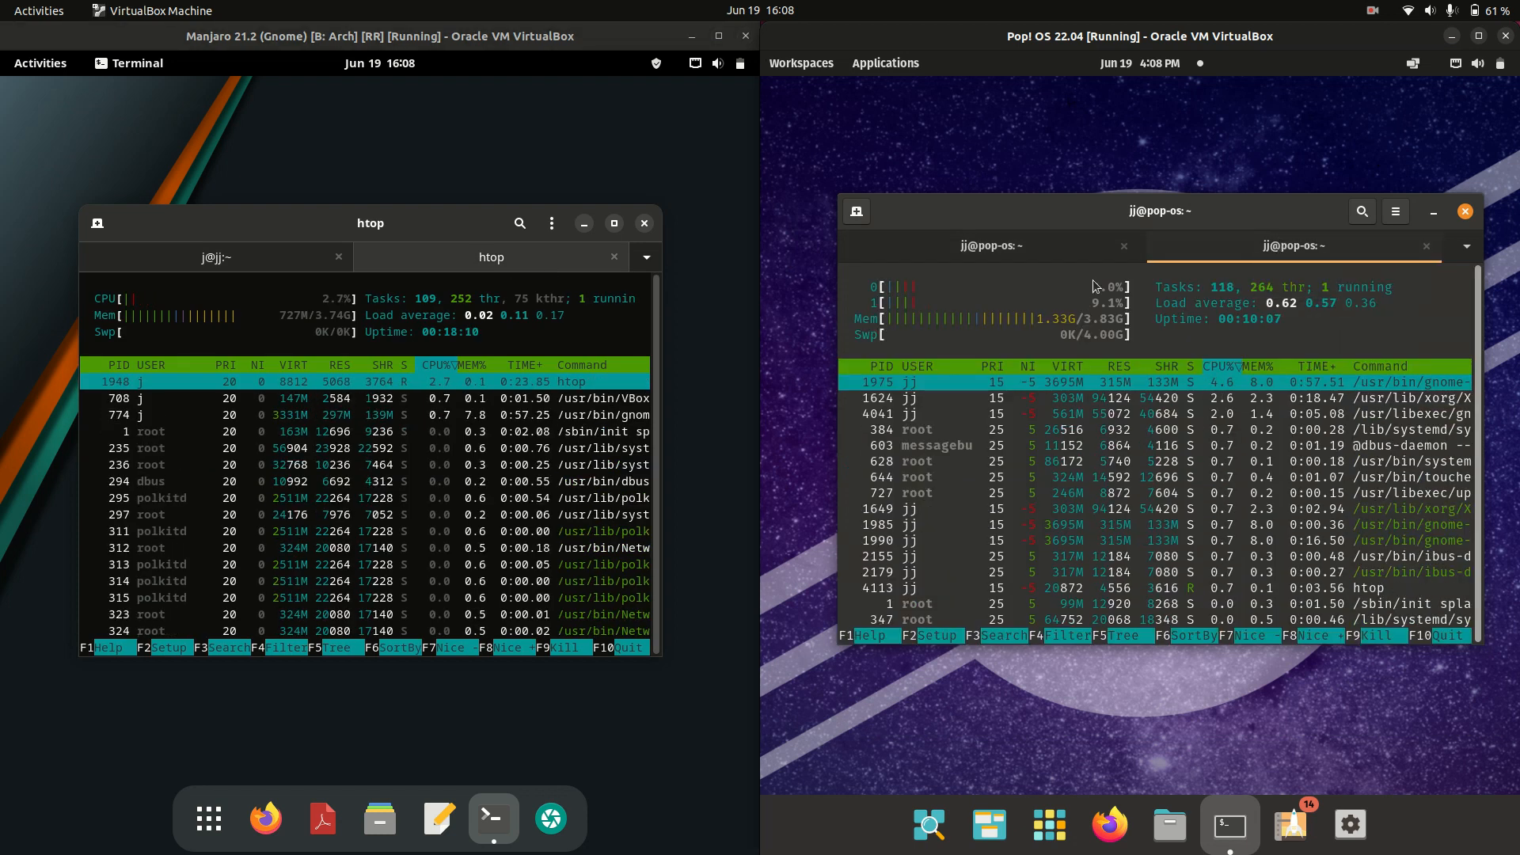